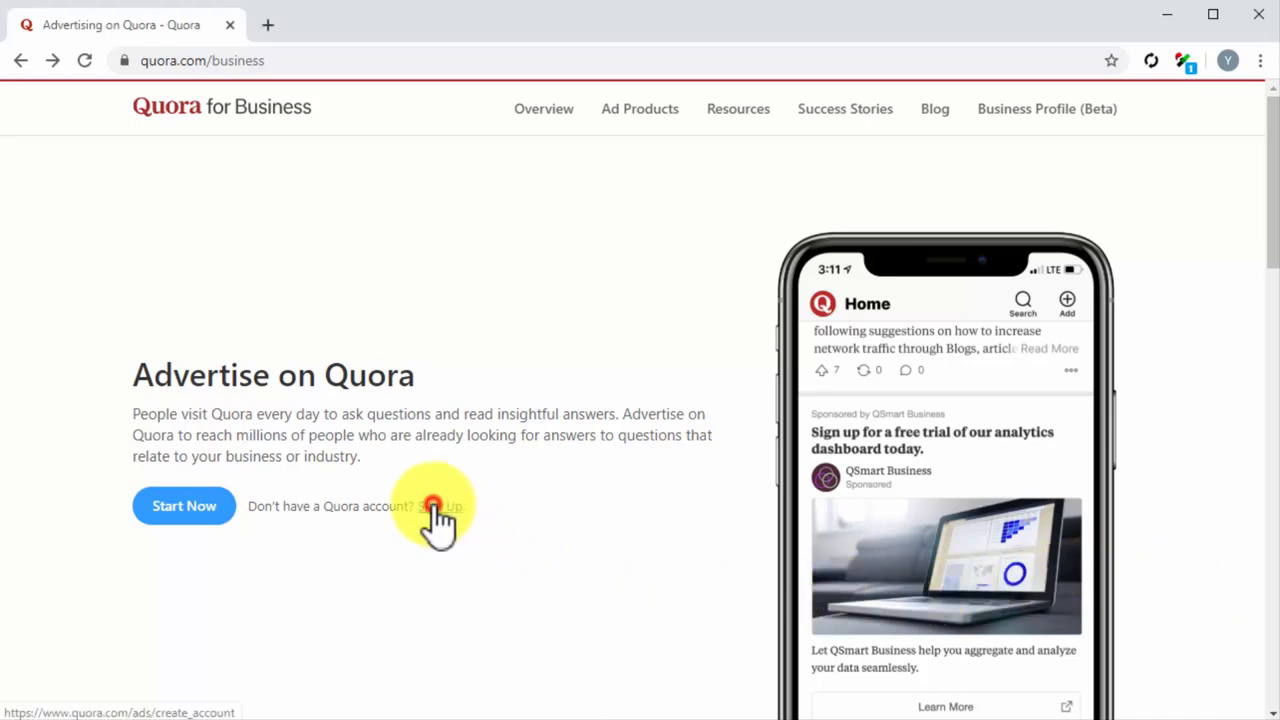
# Fill in the Create Your Ad Account form with name, email and currency, and continue.
pyautogui.click(440, 506)
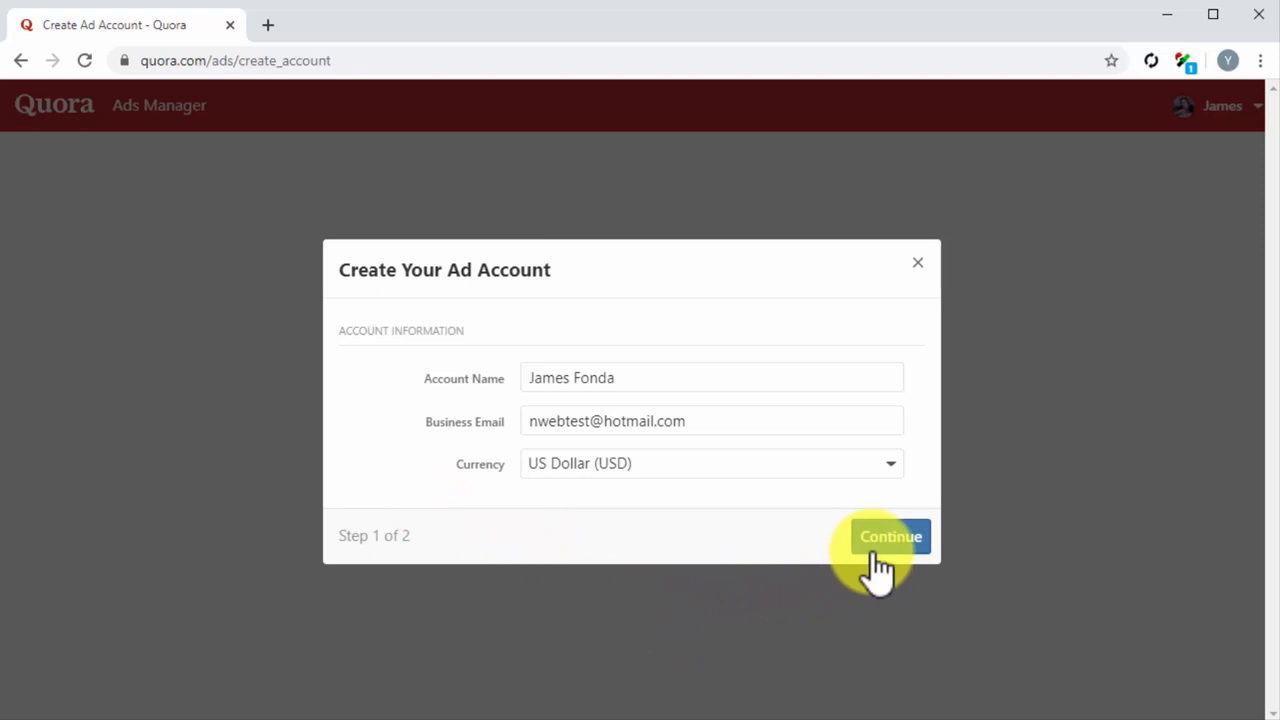
pyautogui.click(888, 536)
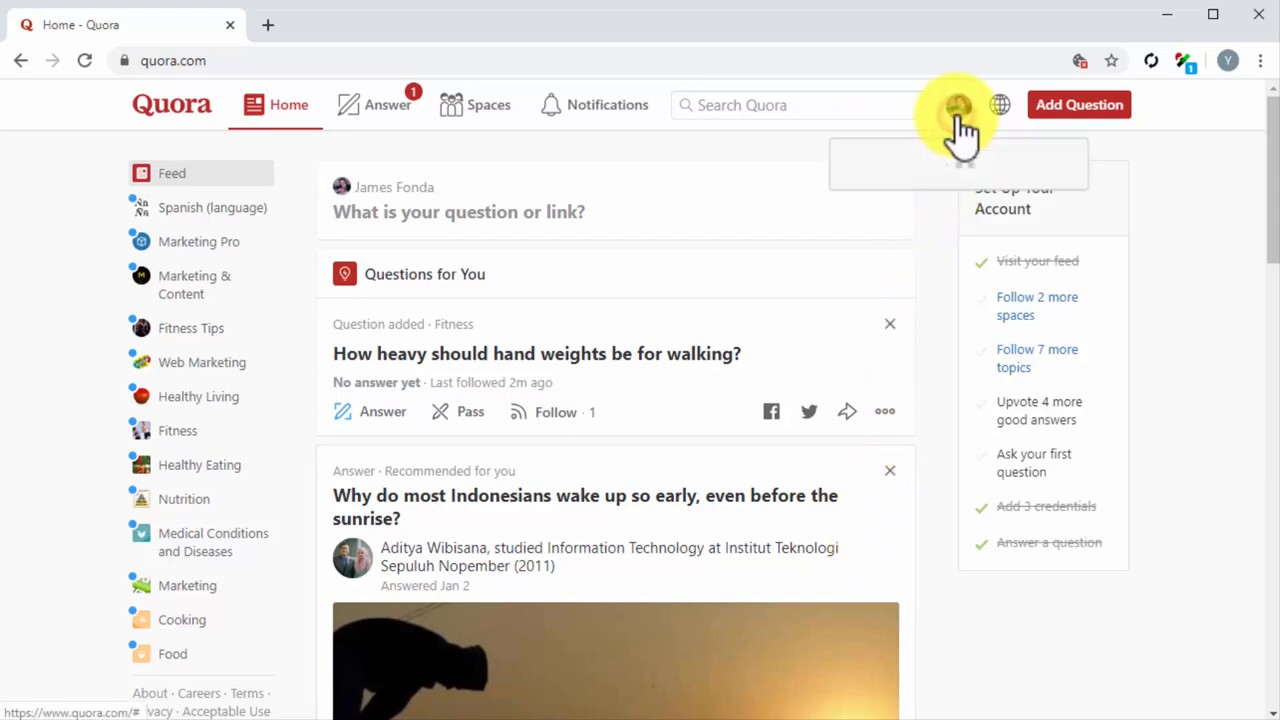
# Go to Ads Manager from the profile menu, showing the empty campaigns list.
pyautogui.click(958, 104)
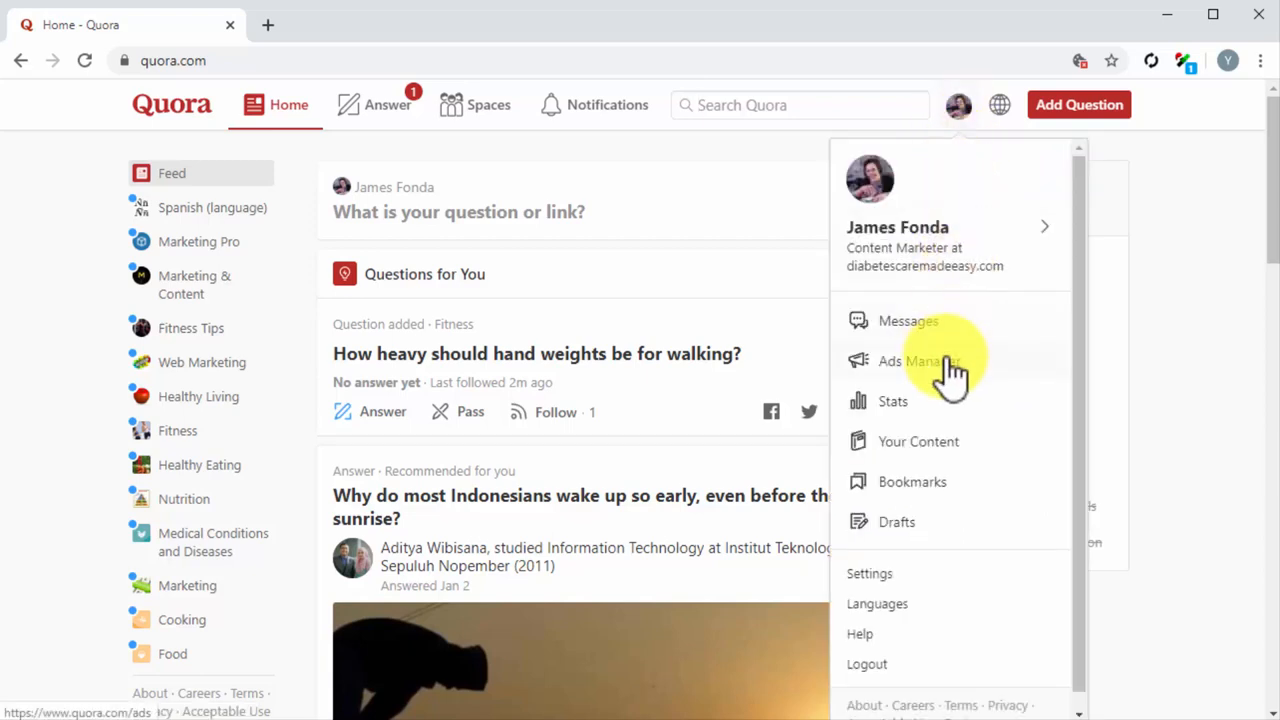
pyautogui.click(918, 360)
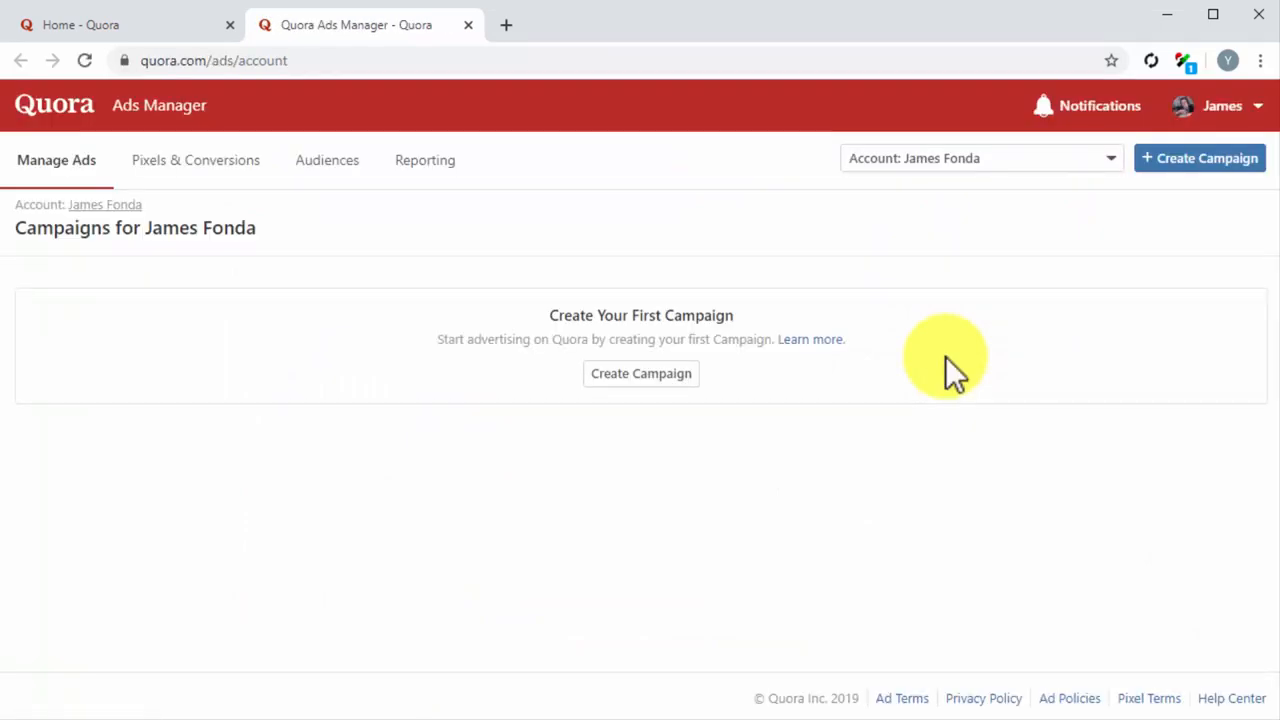
pyautogui.moveTo(1200, 158)
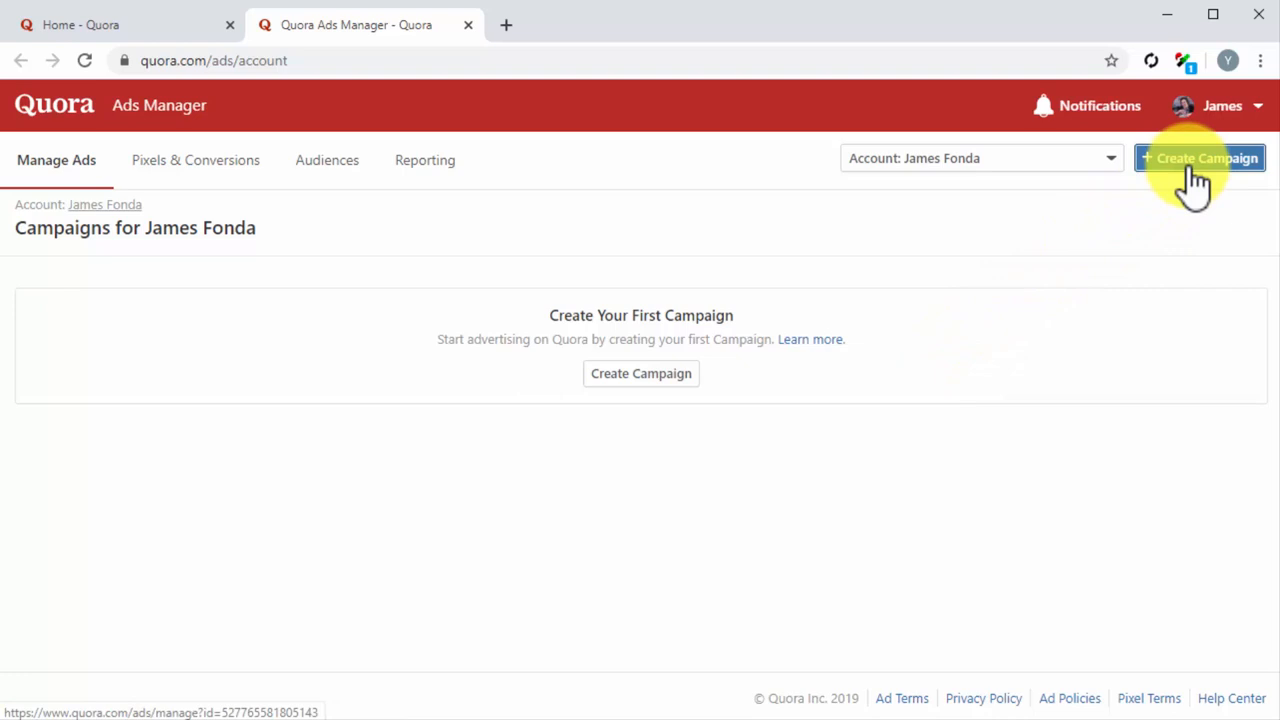
# Create a campaign named 'My New Quora Ads Campaign' with the Awareness objective.
pyautogui.click(1200, 158)
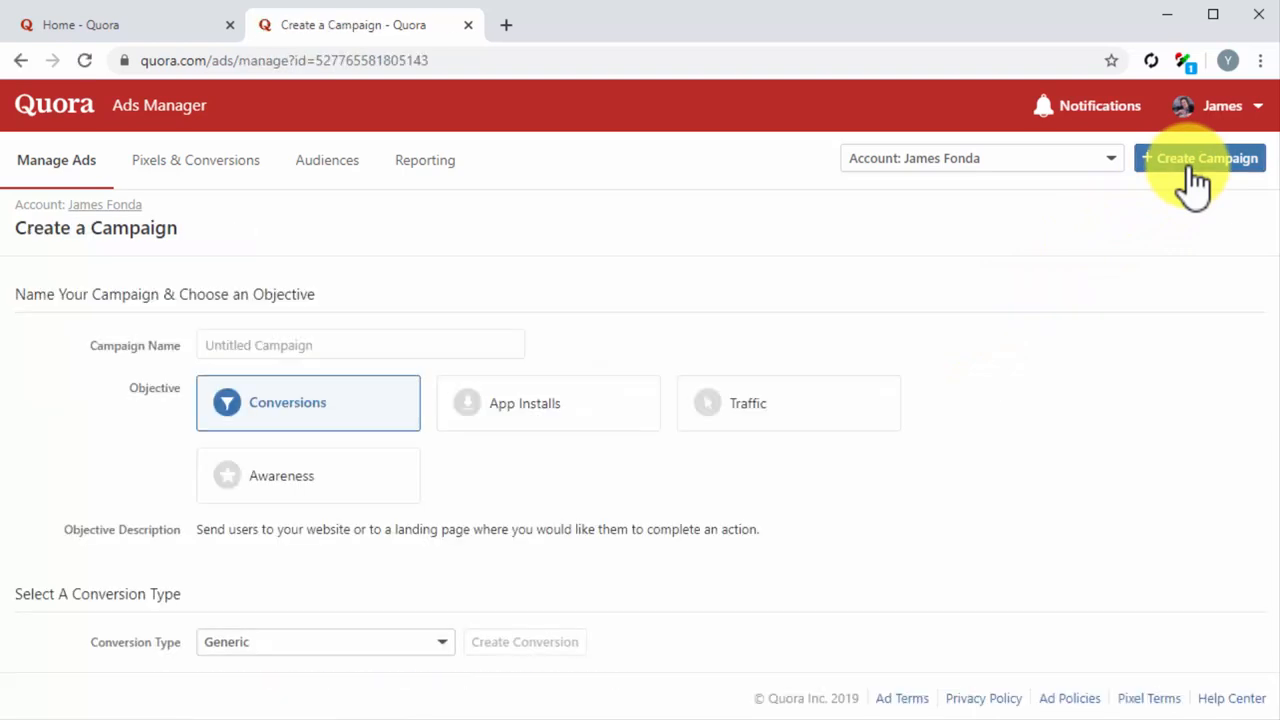
pyautogui.moveTo(750, 340)
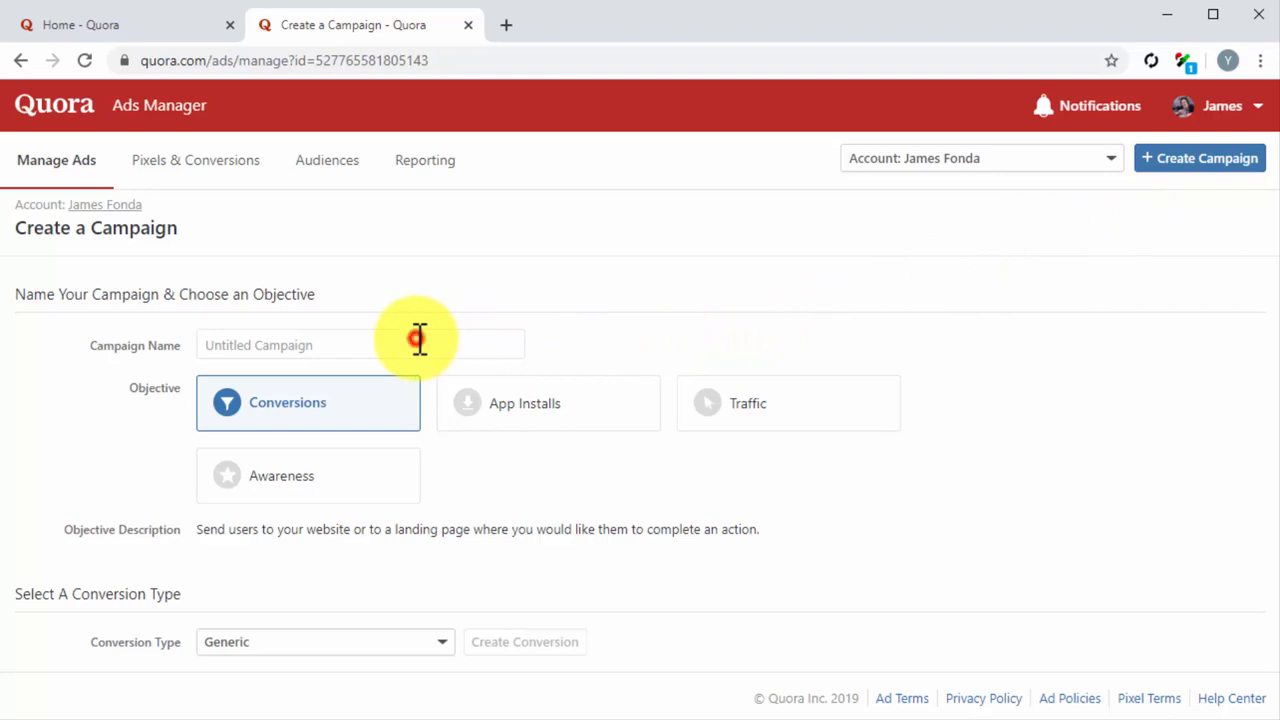
pyautogui.write('My New Quora Ads Campaign')
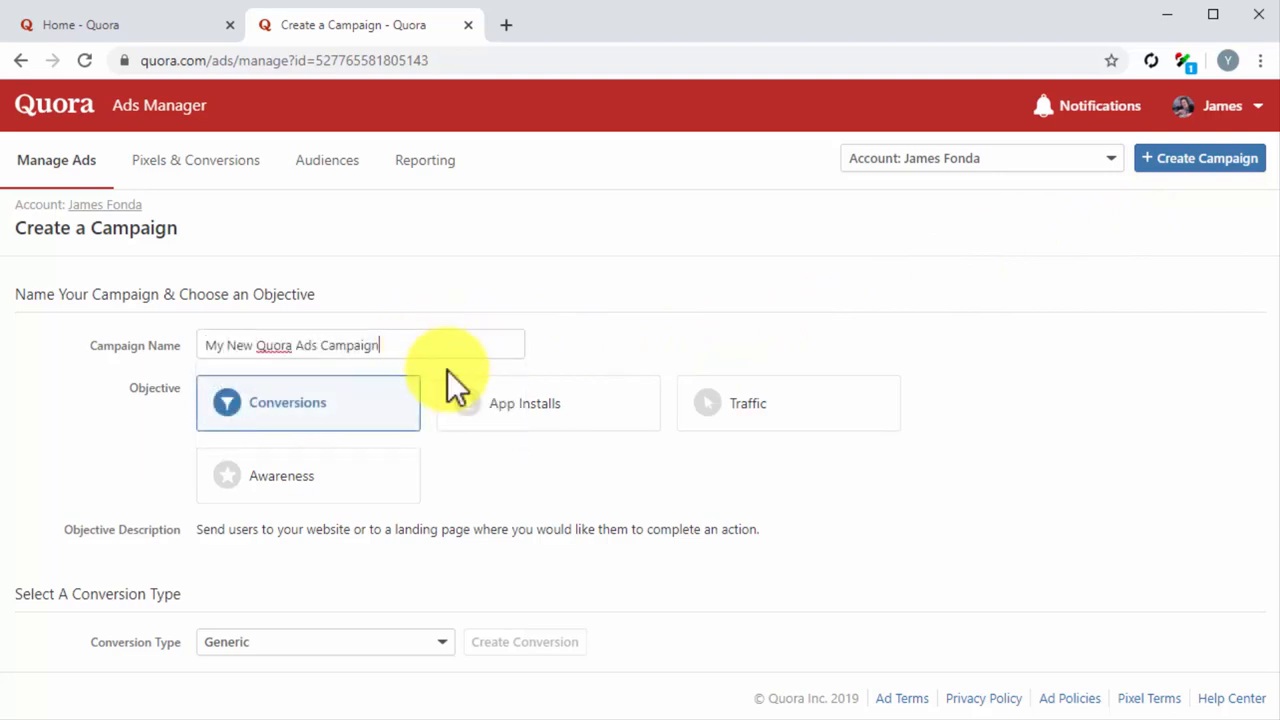
pyautogui.moveTo(564, 490)
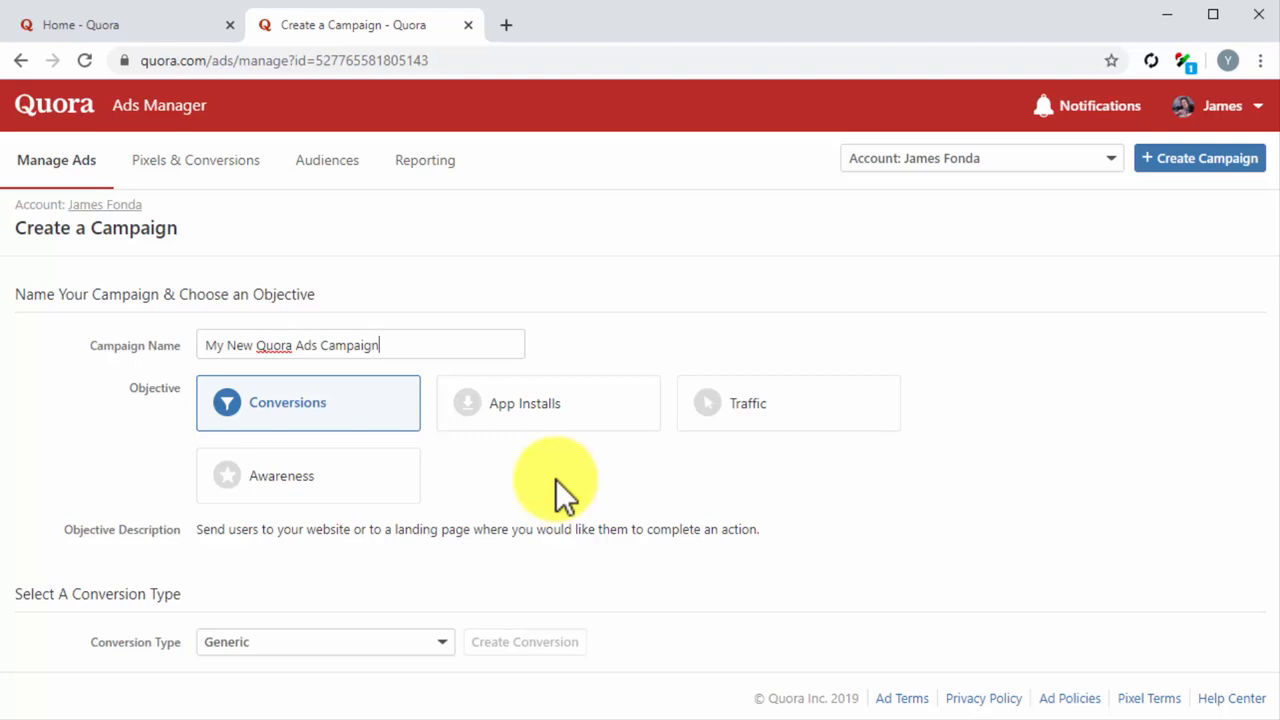
pyautogui.moveTo(460, 480)
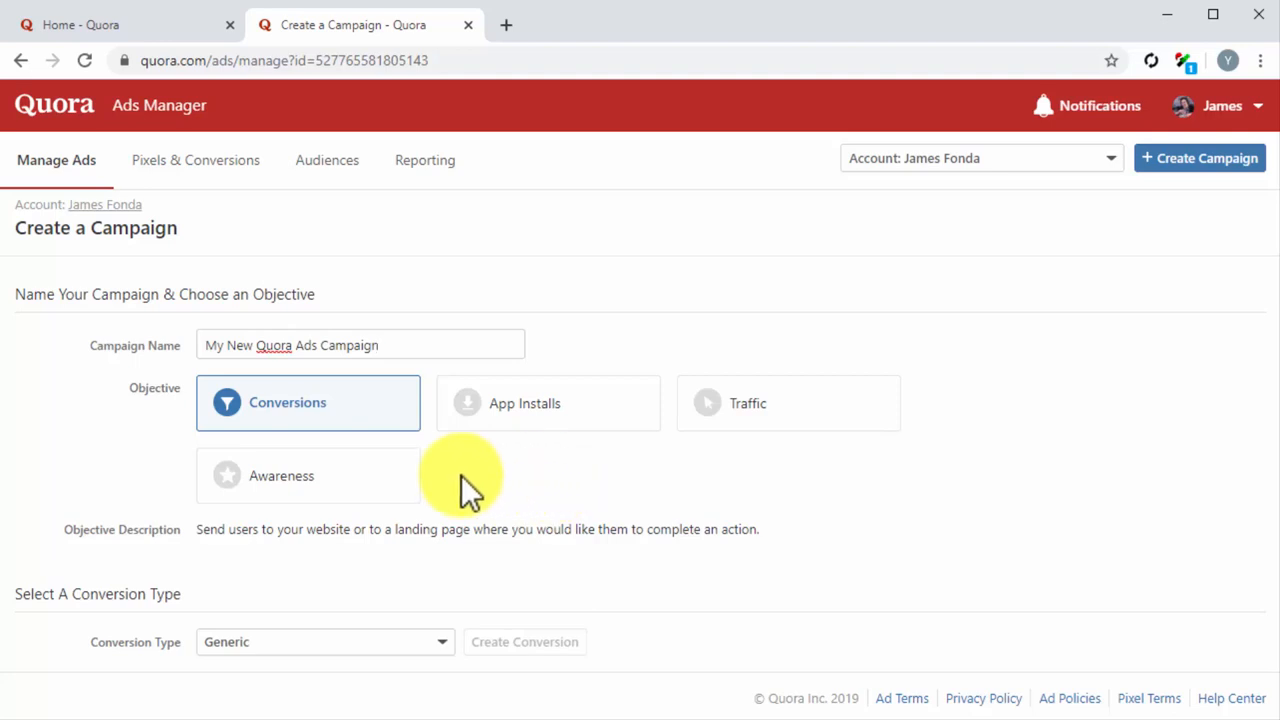
pyautogui.click(308, 476)
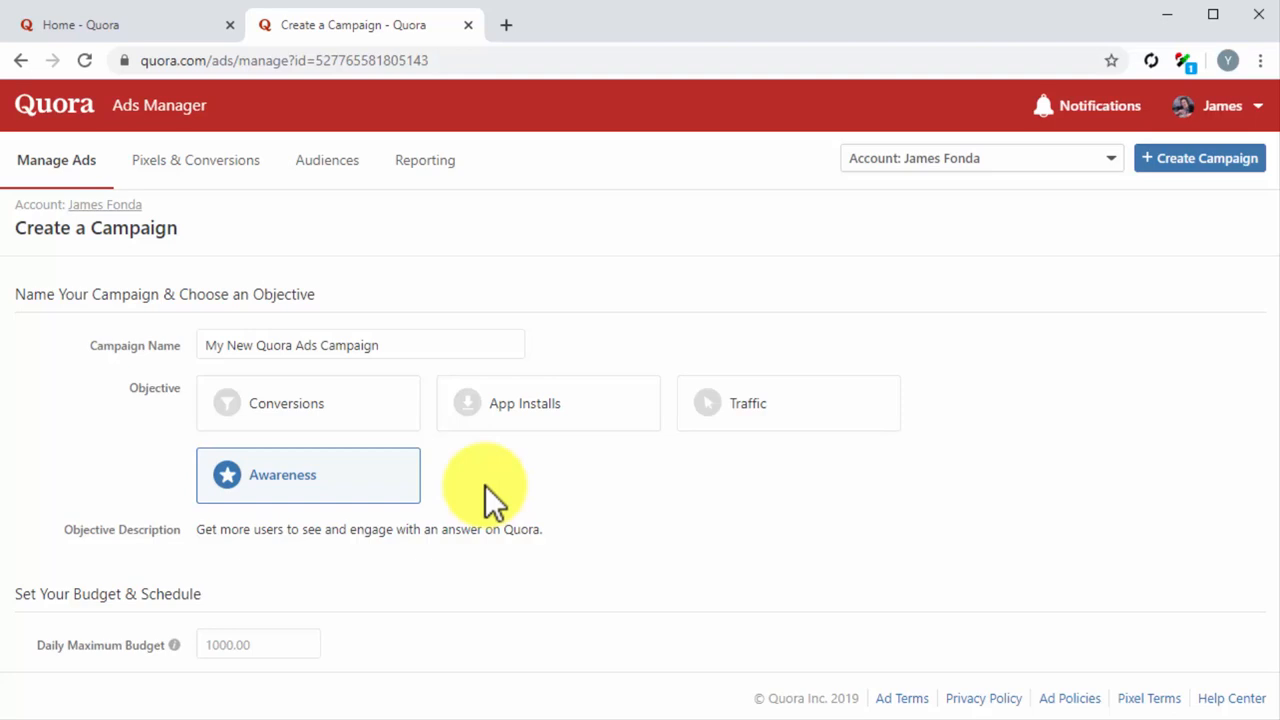
# Set a $25.00 daily maximum budget, keep 'Begin advertising immediately', and continue.
pyautogui.scroll(-3)
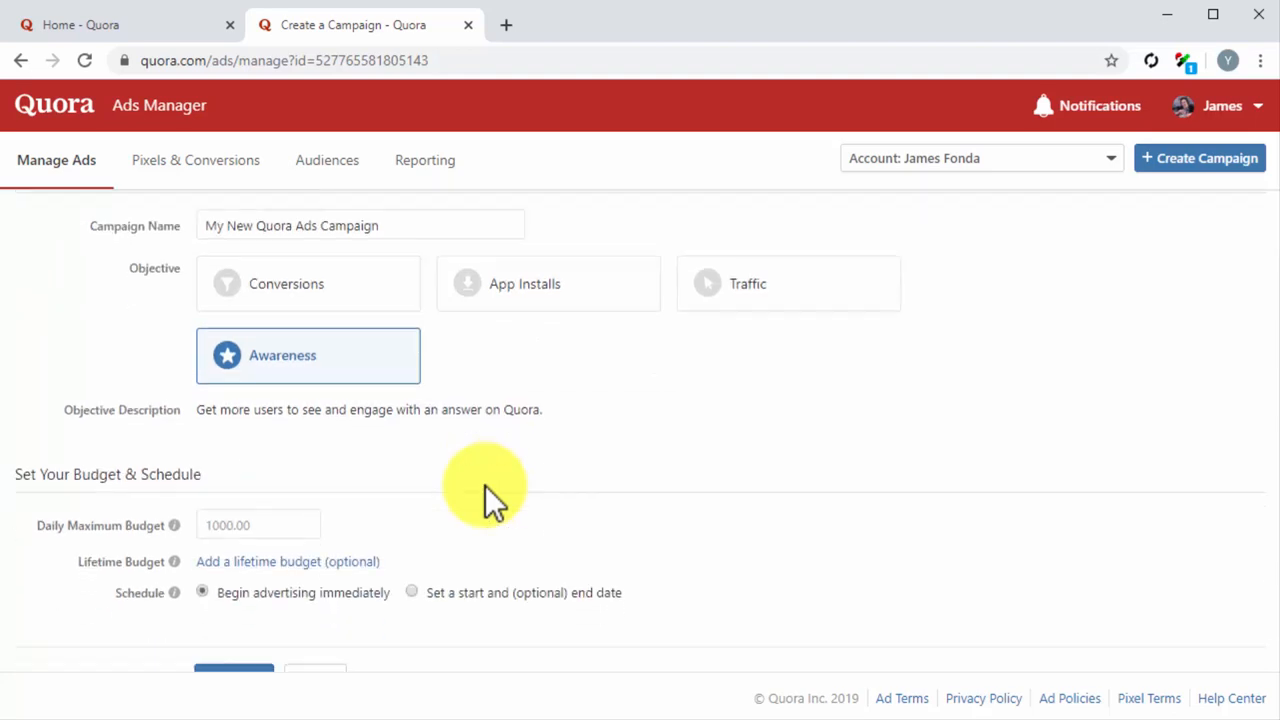
pyautogui.scroll(-3)
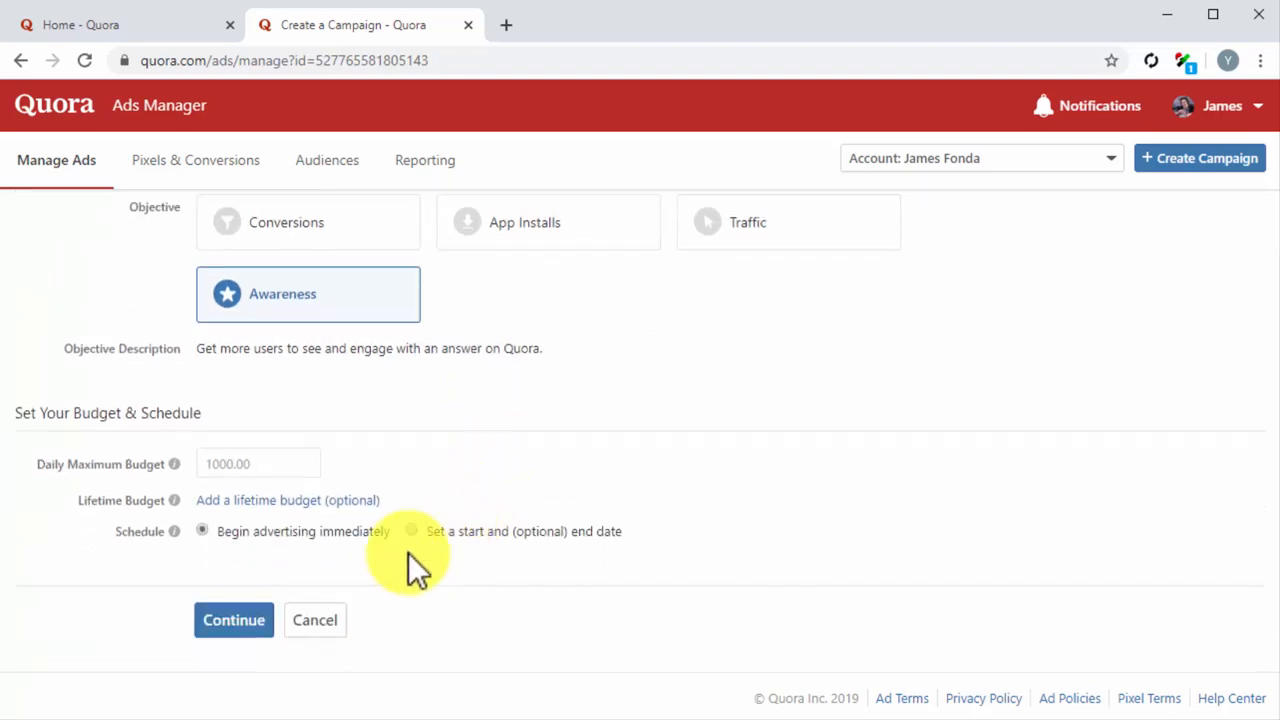
pyautogui.moveTo(376, 470)
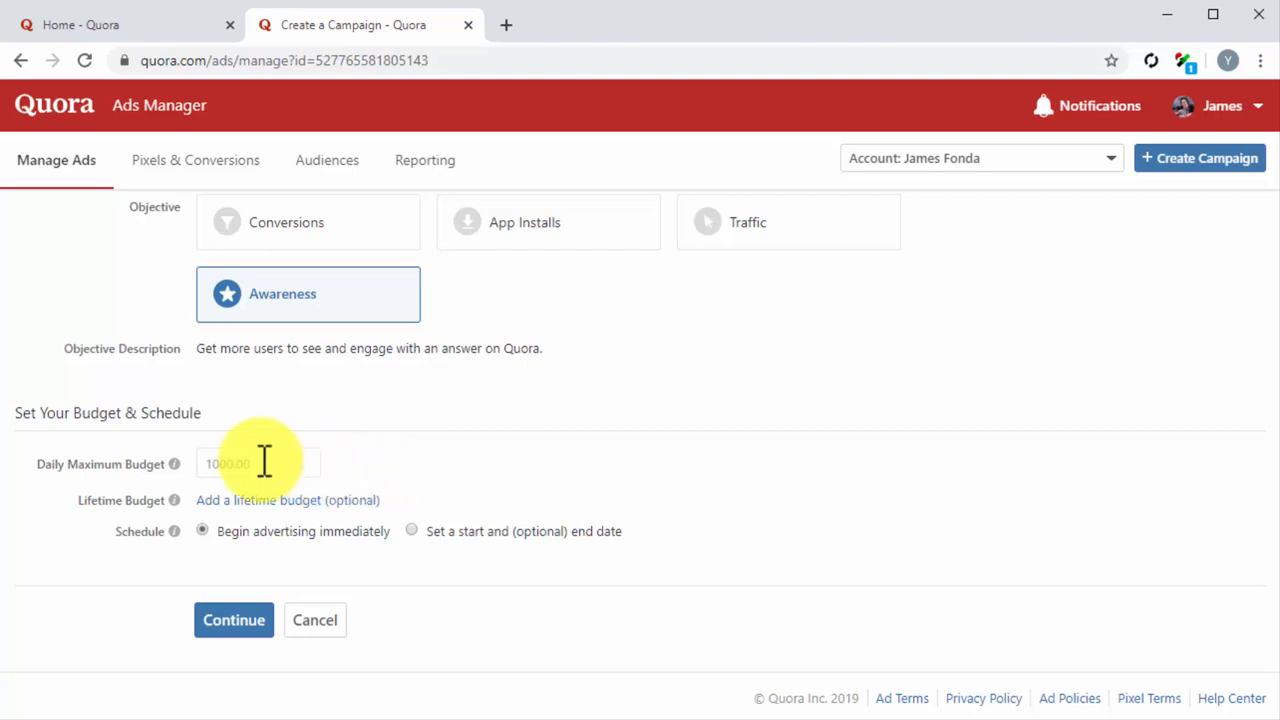
pyautogui.write('25')
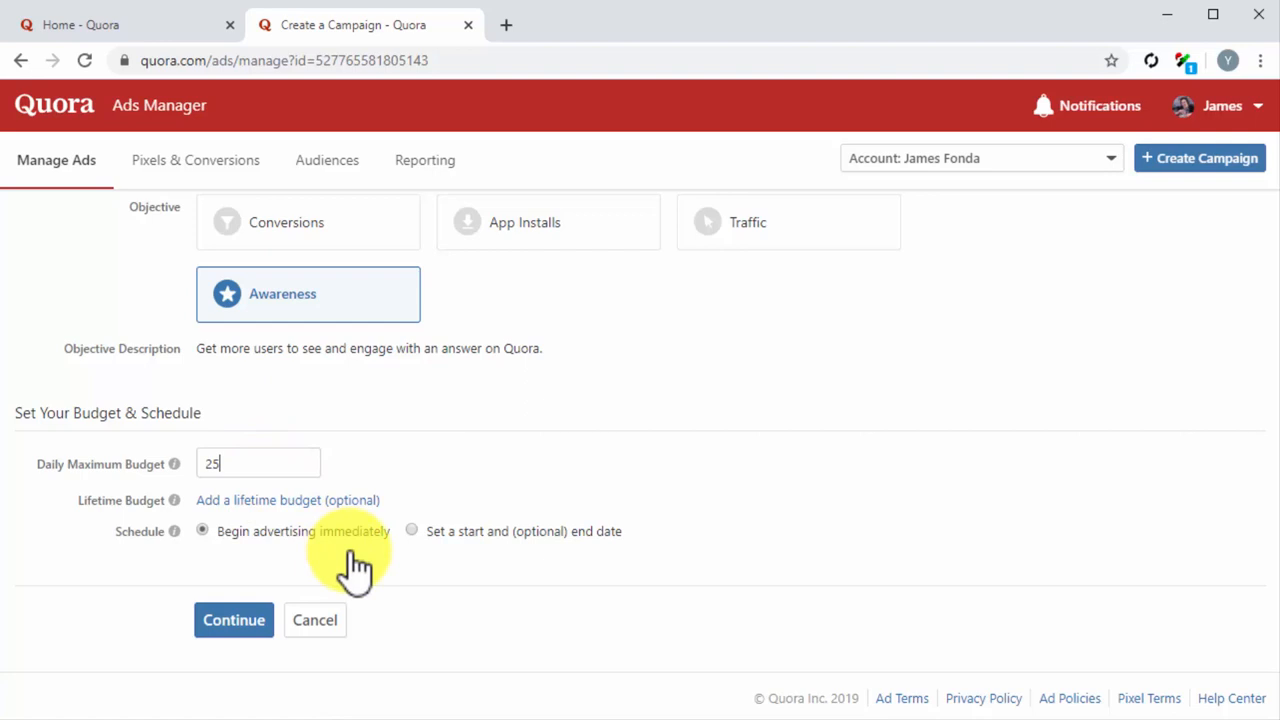
pyautogui.click(412, 532)
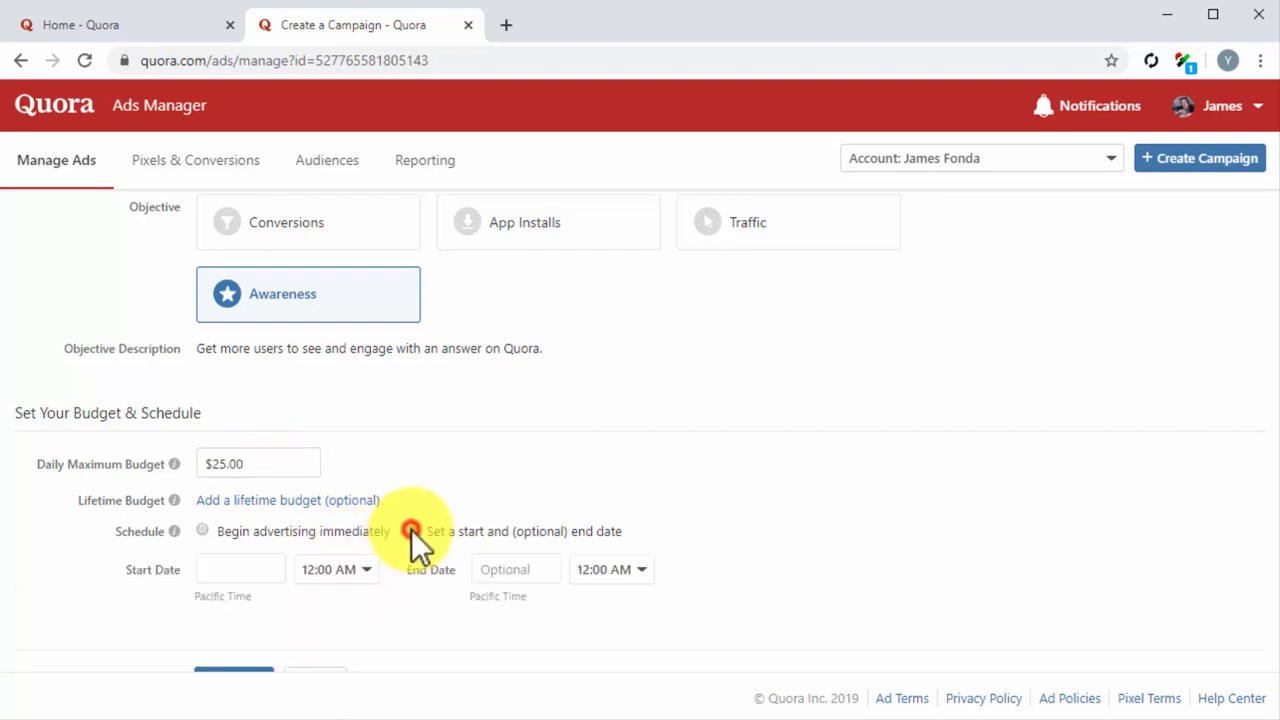
pyautogui.click(412, 532)
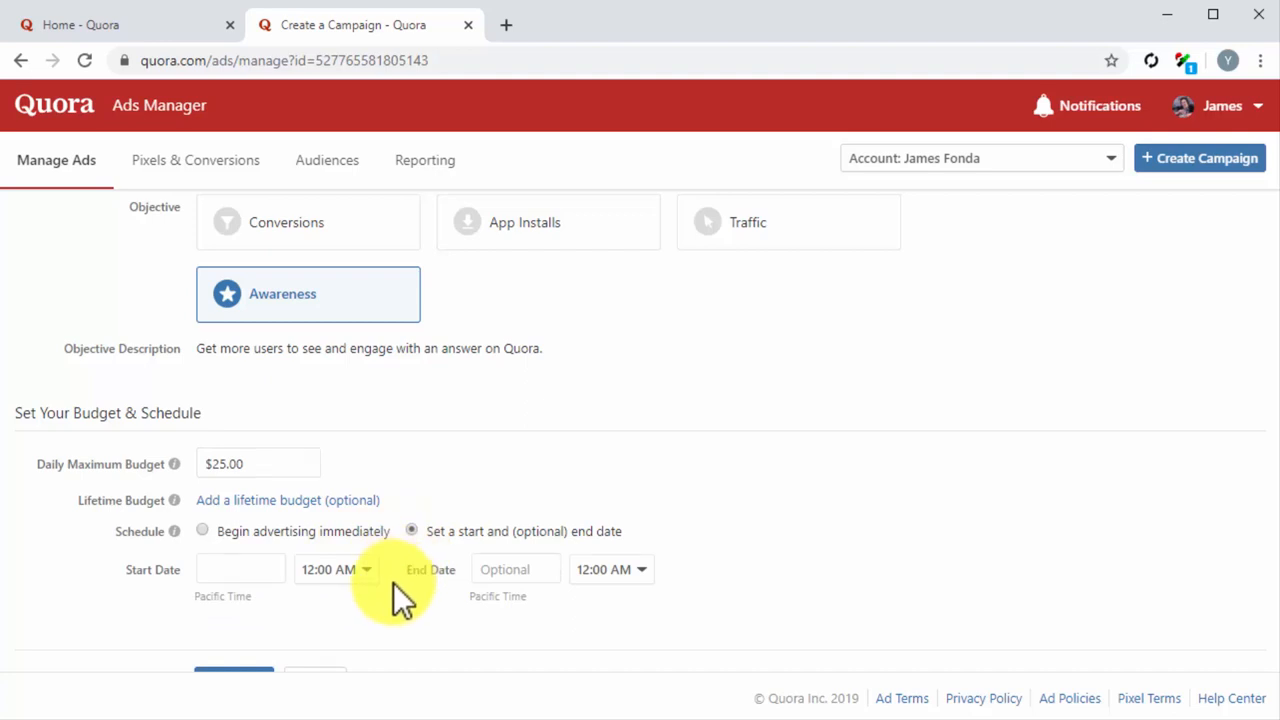
pyautogui.click(202, 532)
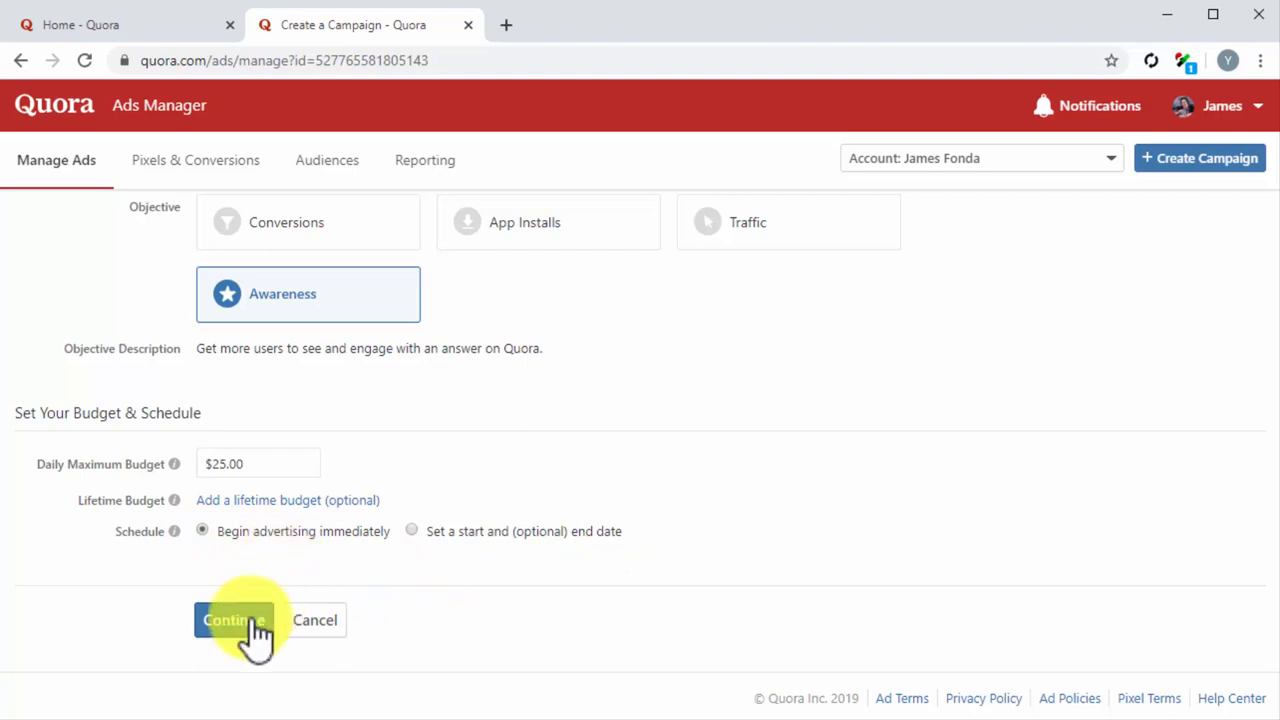
pyautogui.click(232, 620)
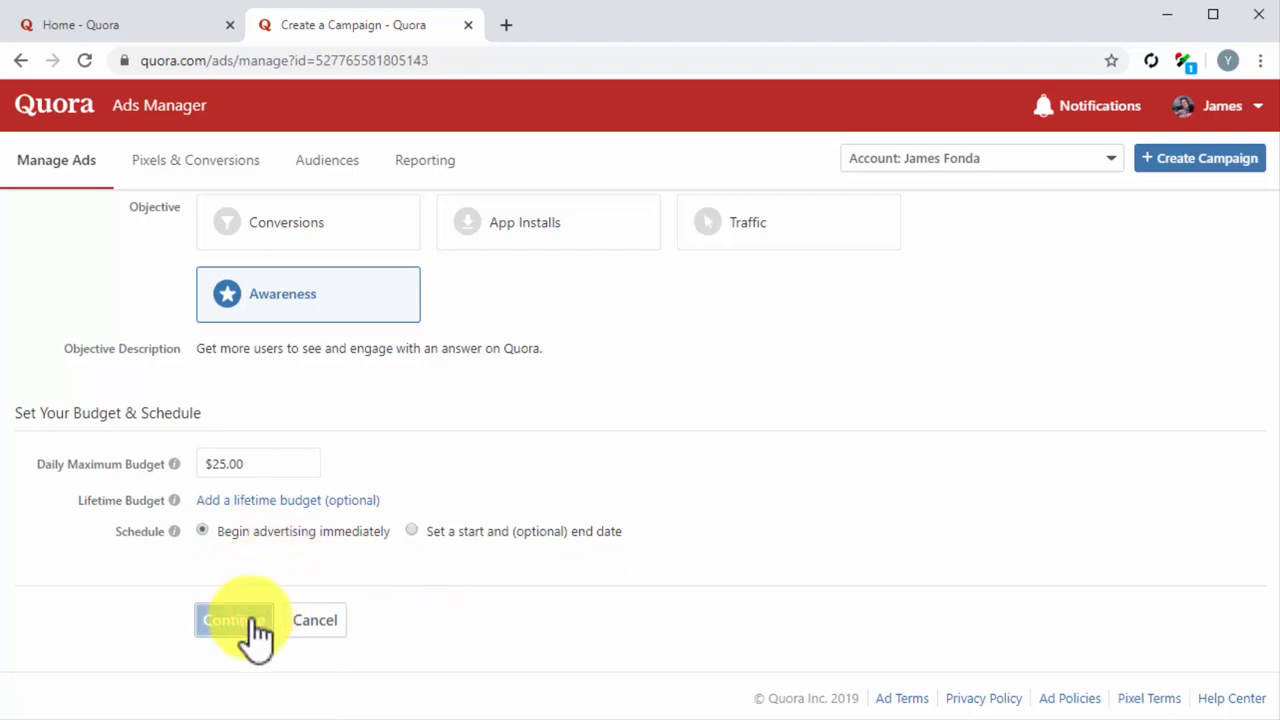
# Proceed to the ad set and name it 'My New Ad Set'.
pyautogui.click(232, 620)
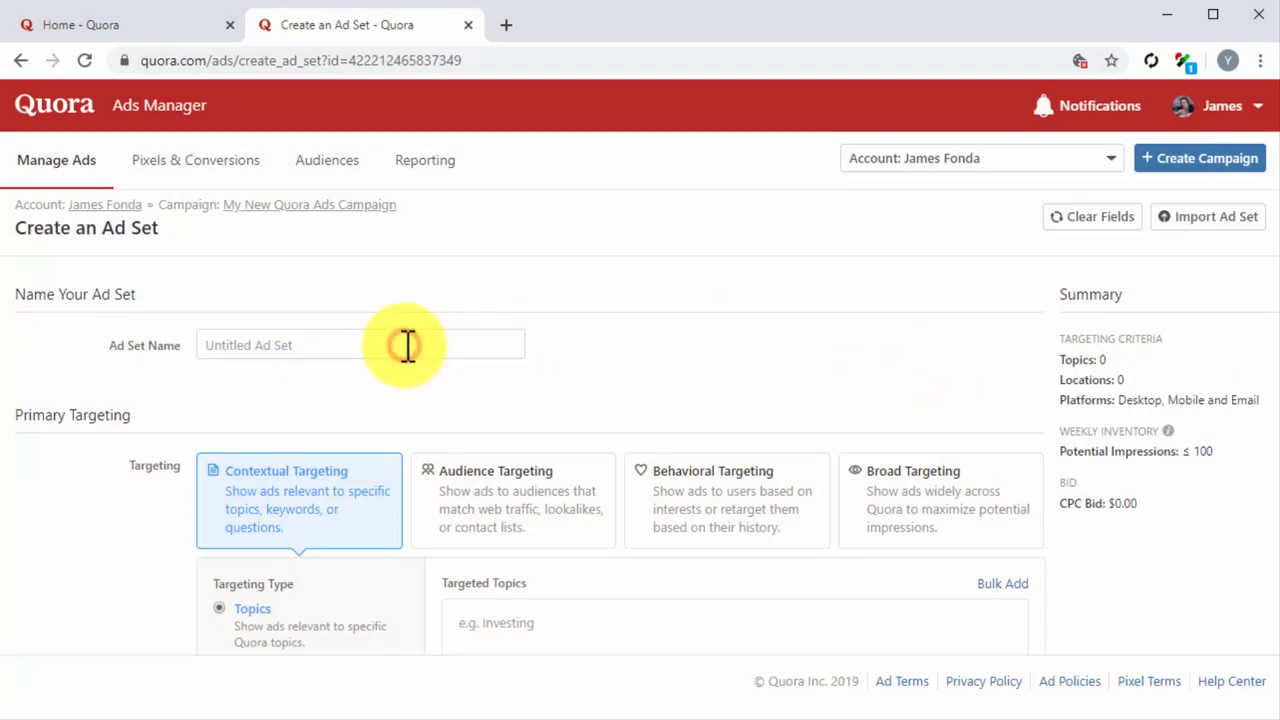
pyautogui.write('My New Ad Set')
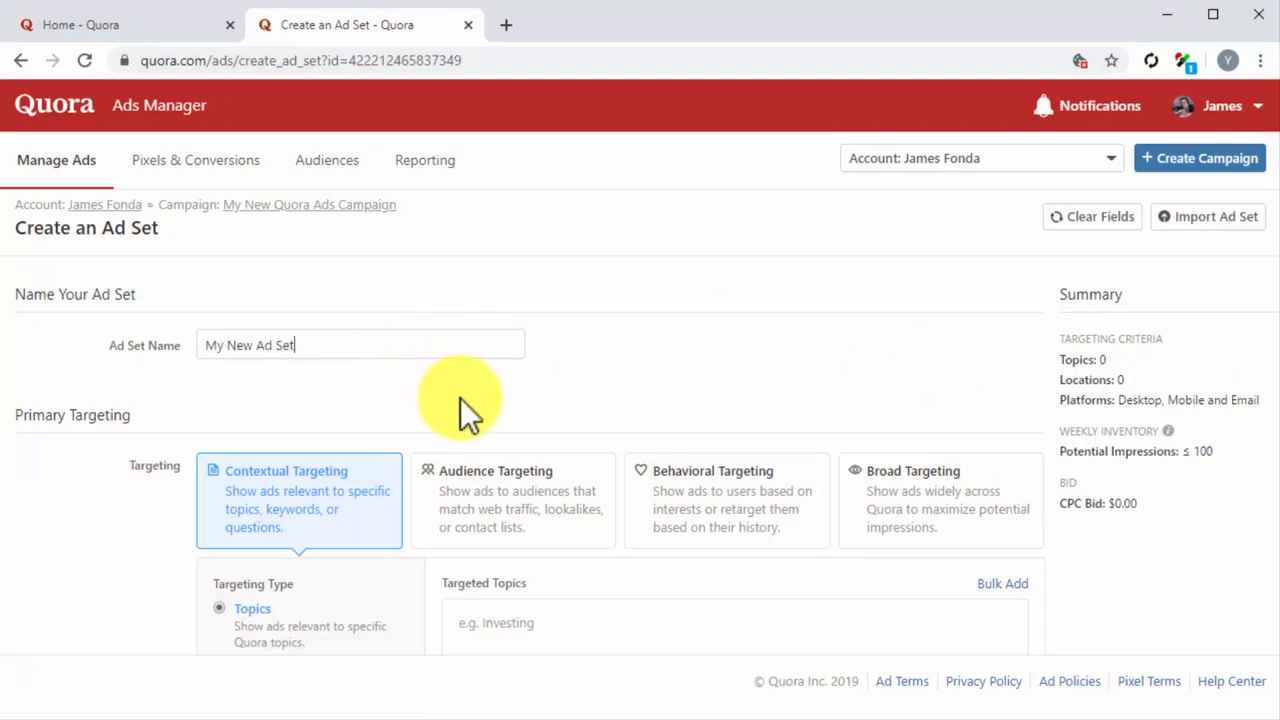
pyautogui.moveTo(464, 410)
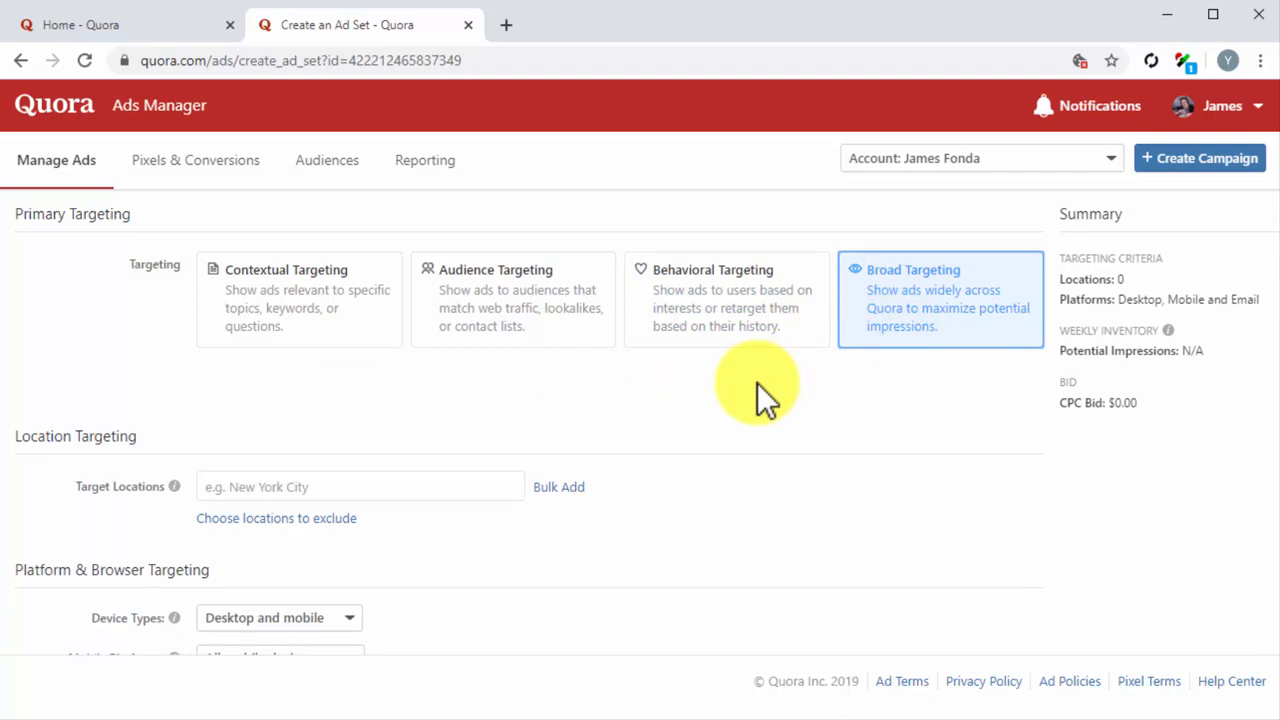
pyautogui.moveTo(364, 320)
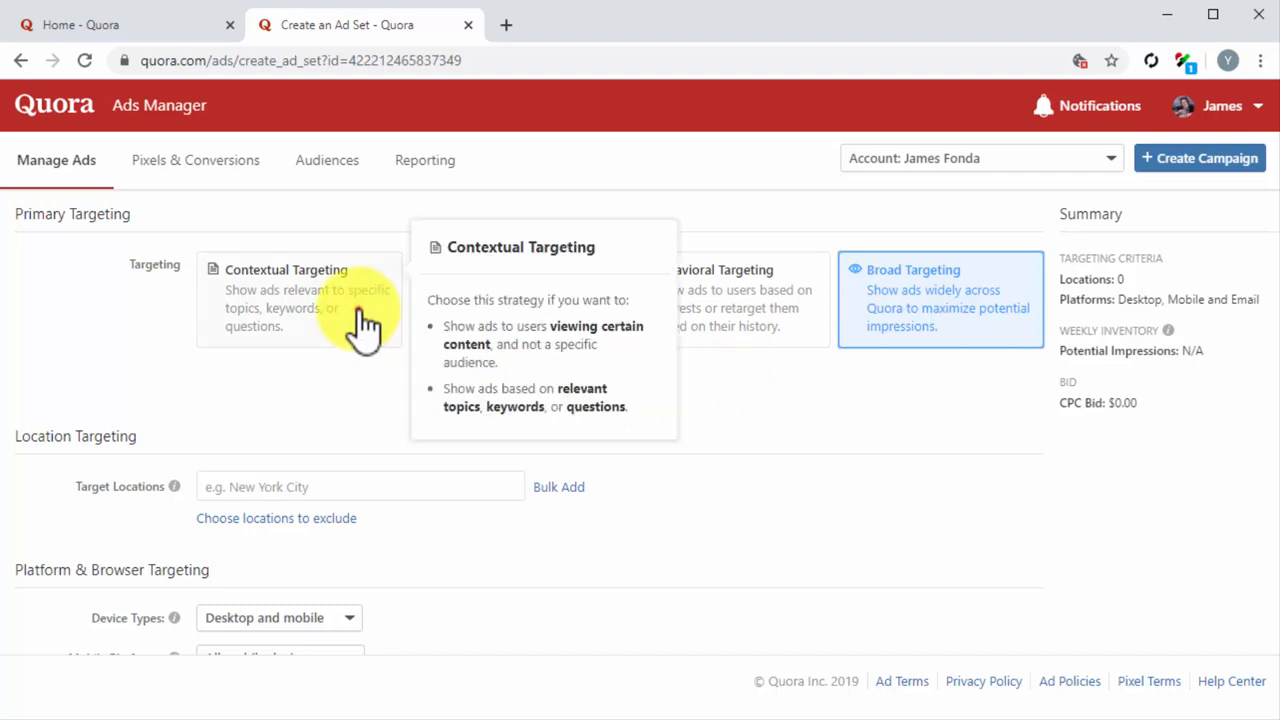
# Use Contextual Targeting by Topics, adding Diabetes and Diabetes Treatment.
pyautogui.click(300, 296)
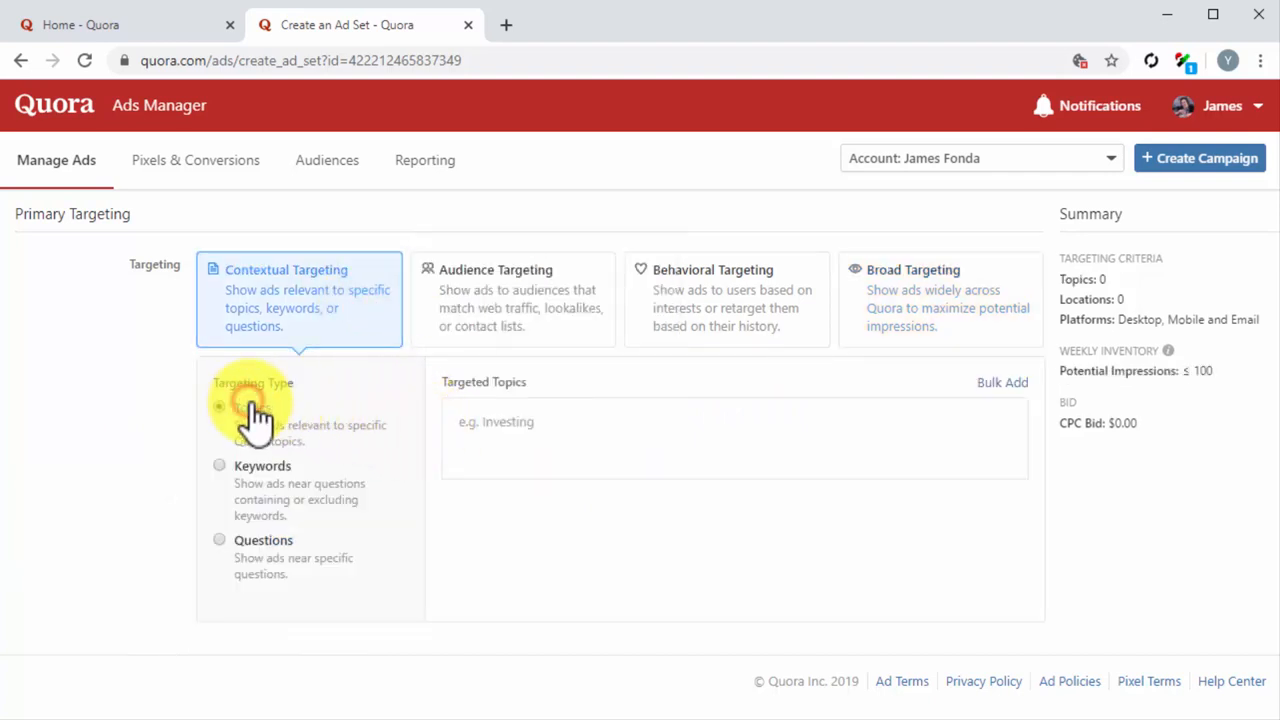
pyautogui.click(220, 406)
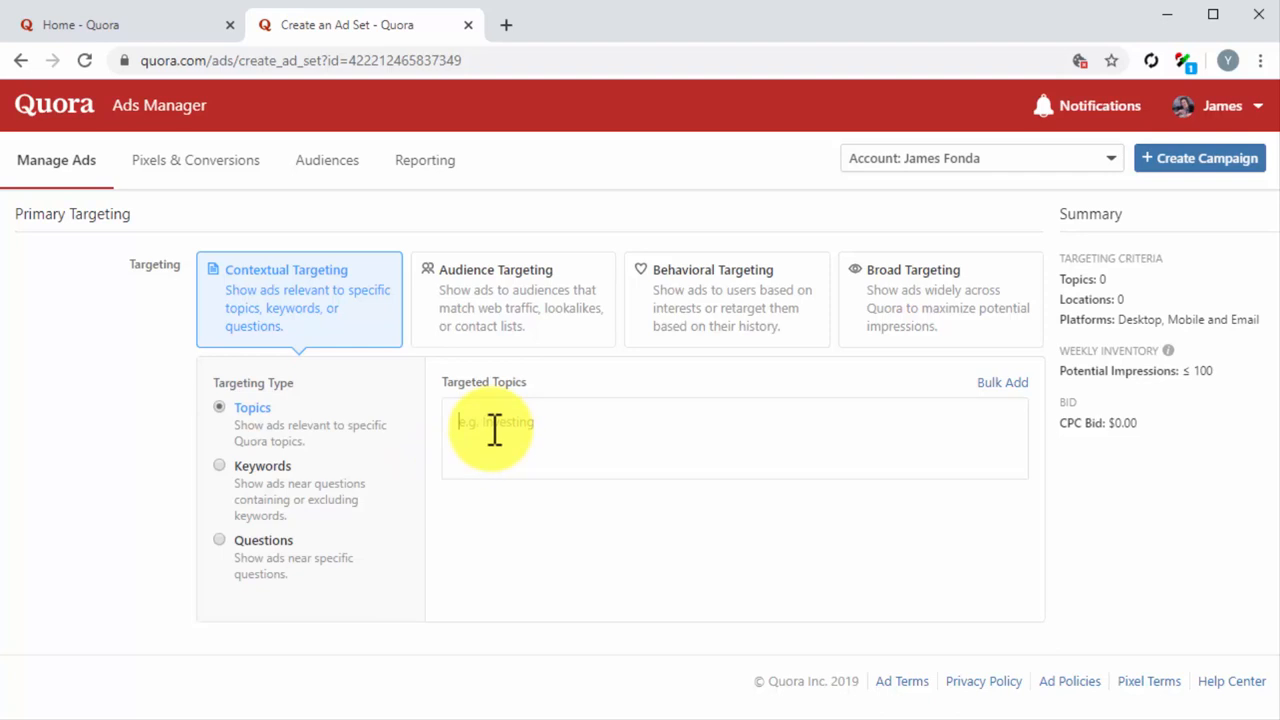
pyautogui.write('d')
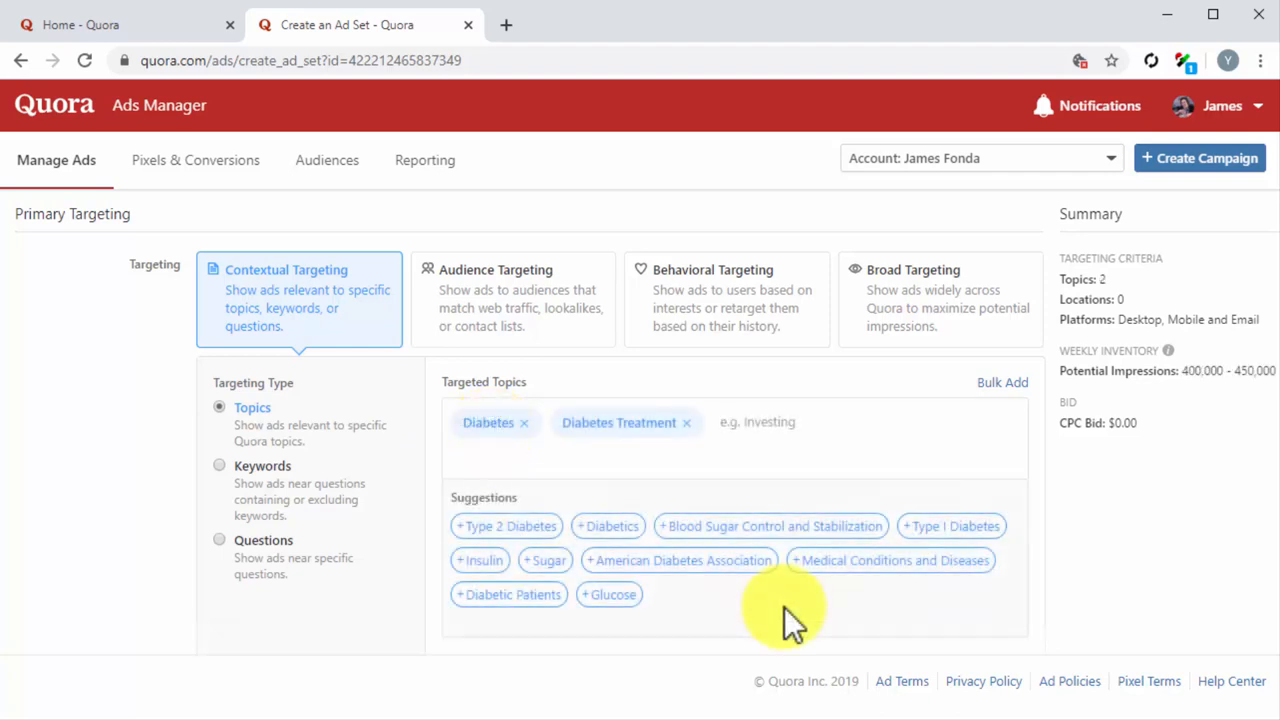
pyautogui.click(730, 420)
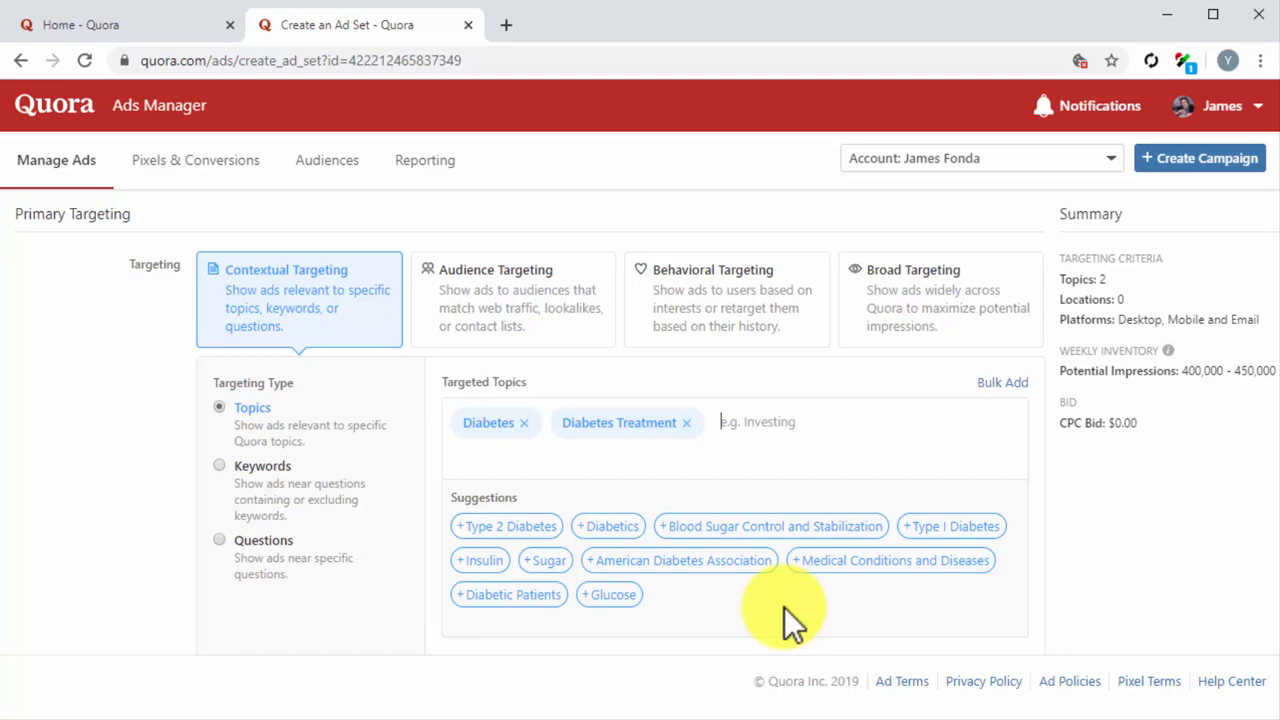
pyautogui.scroll(-3)
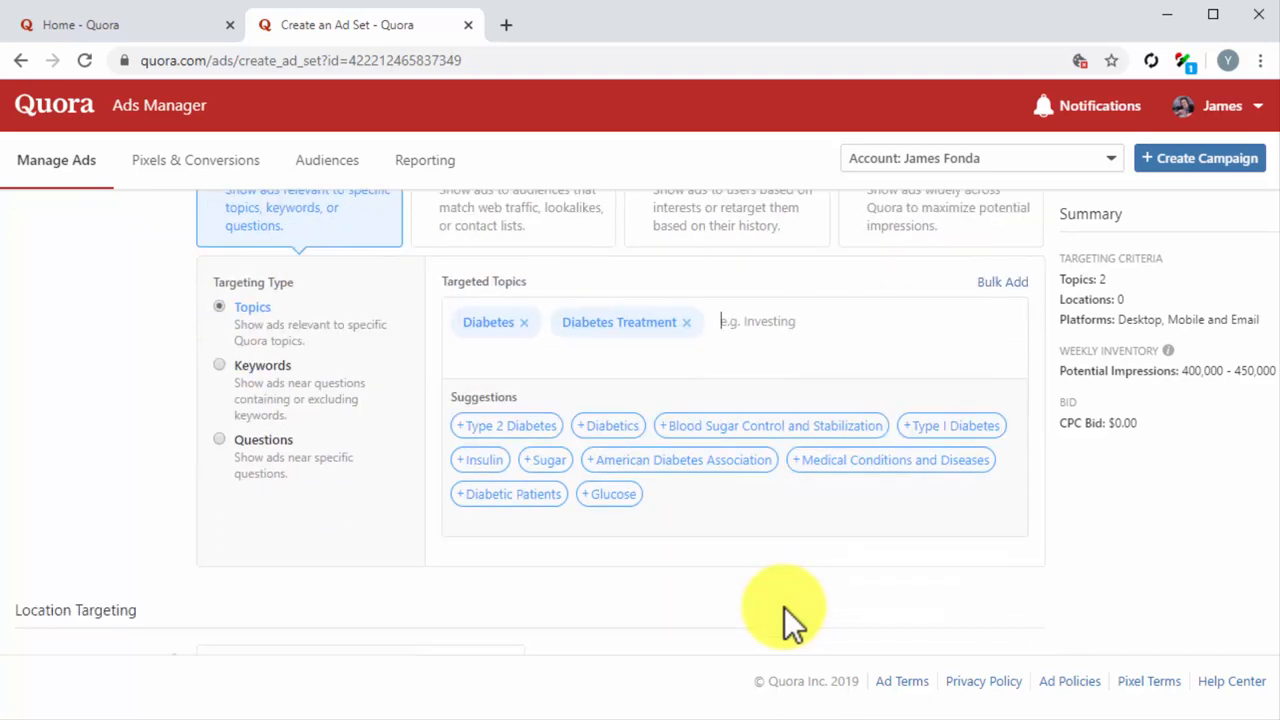
pyautogui.scroll(-3)
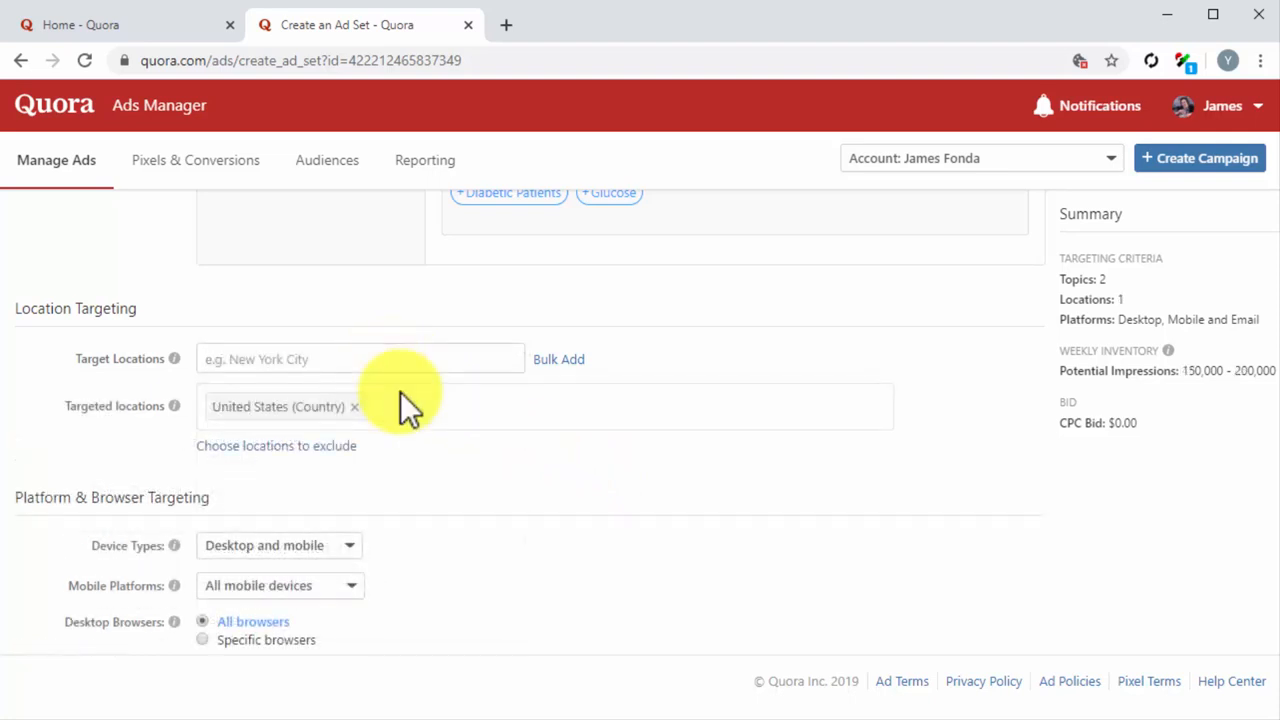
pyautogui.scroll(-3)
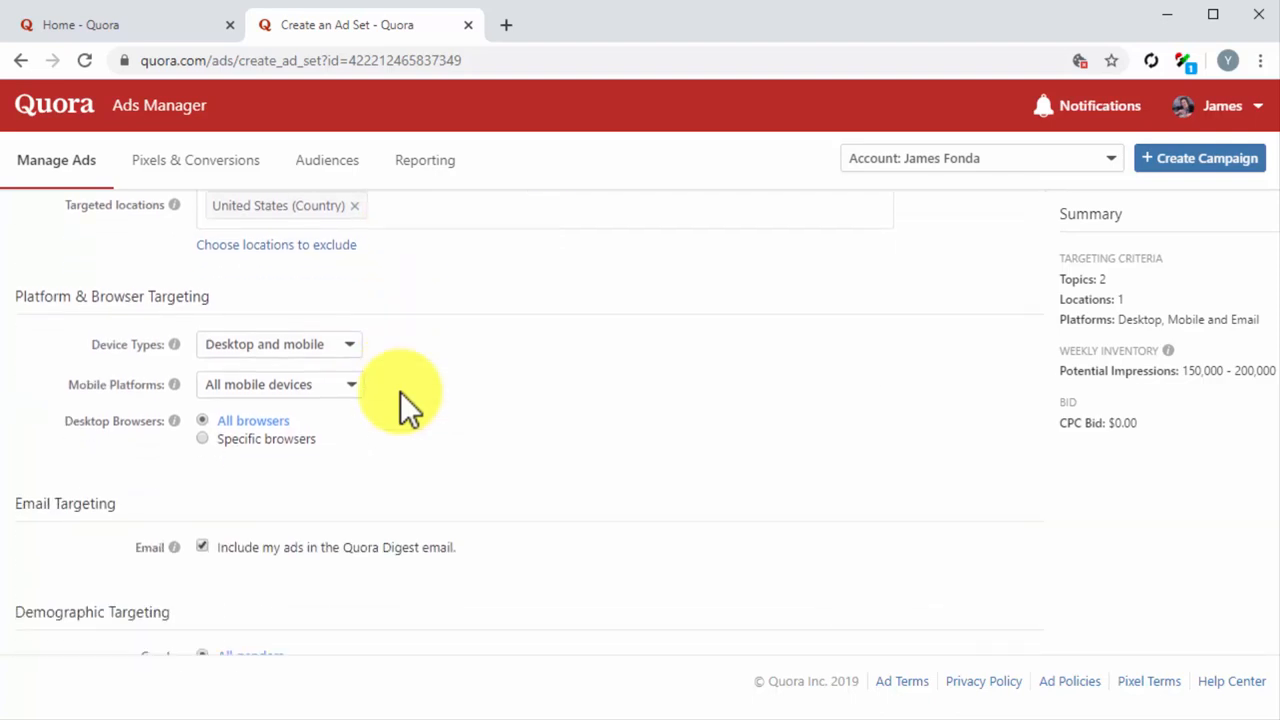
pyautogui.click(280, 344)
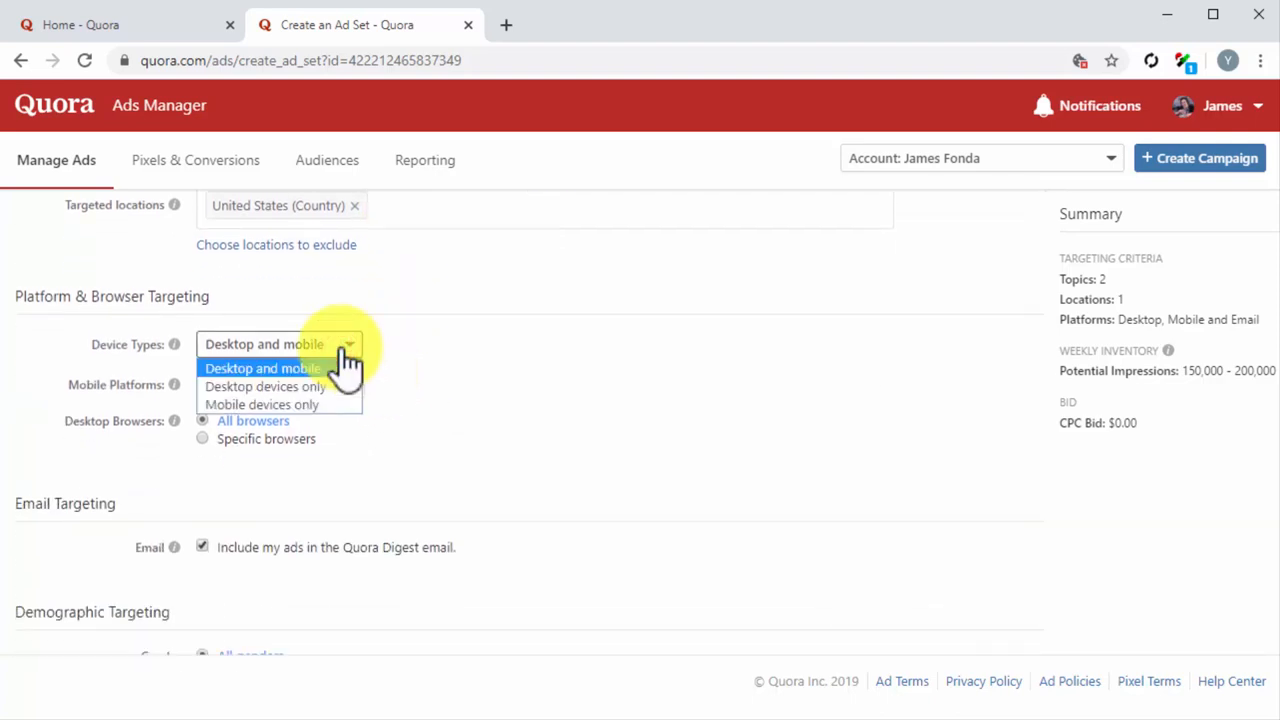
pyautogui.click(264, 368)
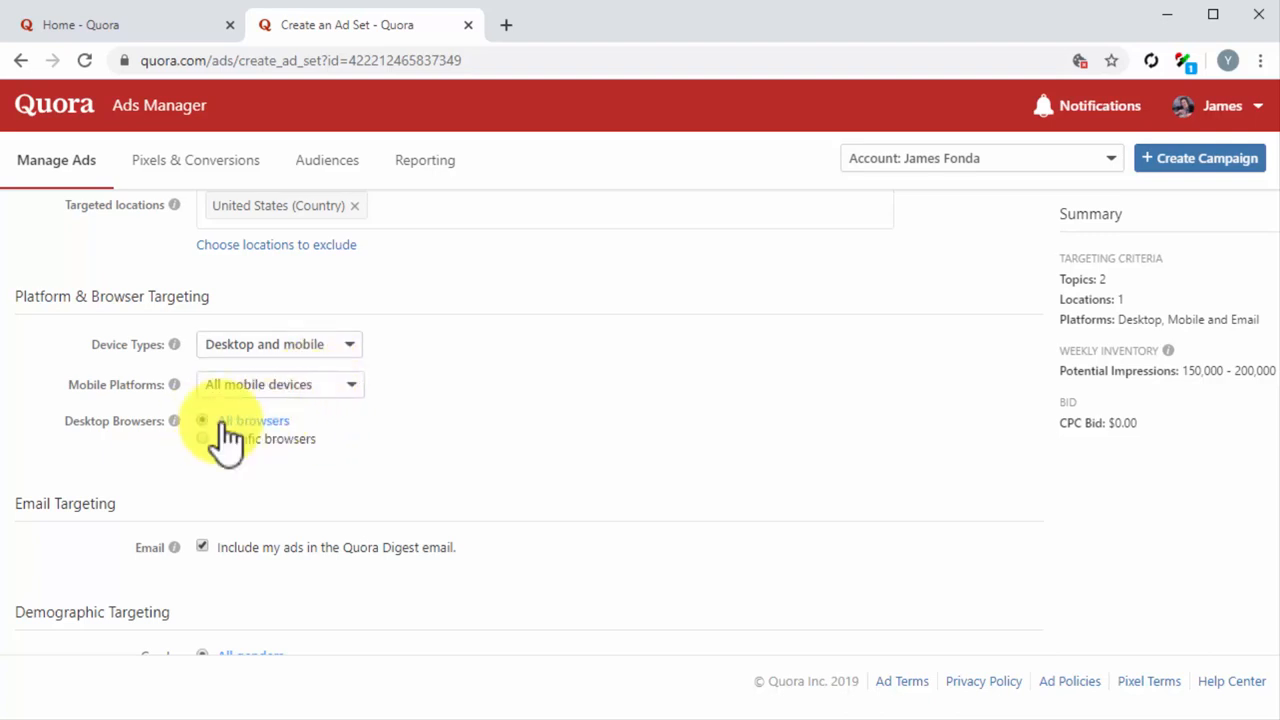
pyautogui.scroll(-3)
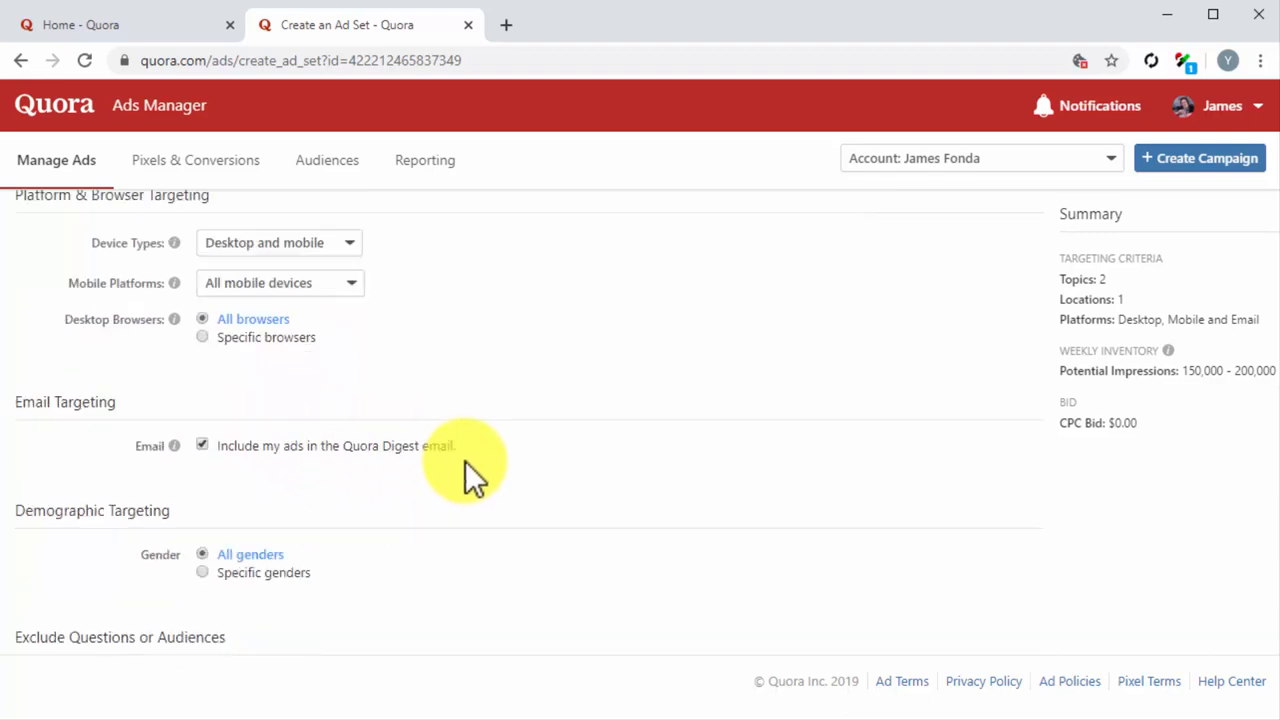
pyautogui.scroll(-3)
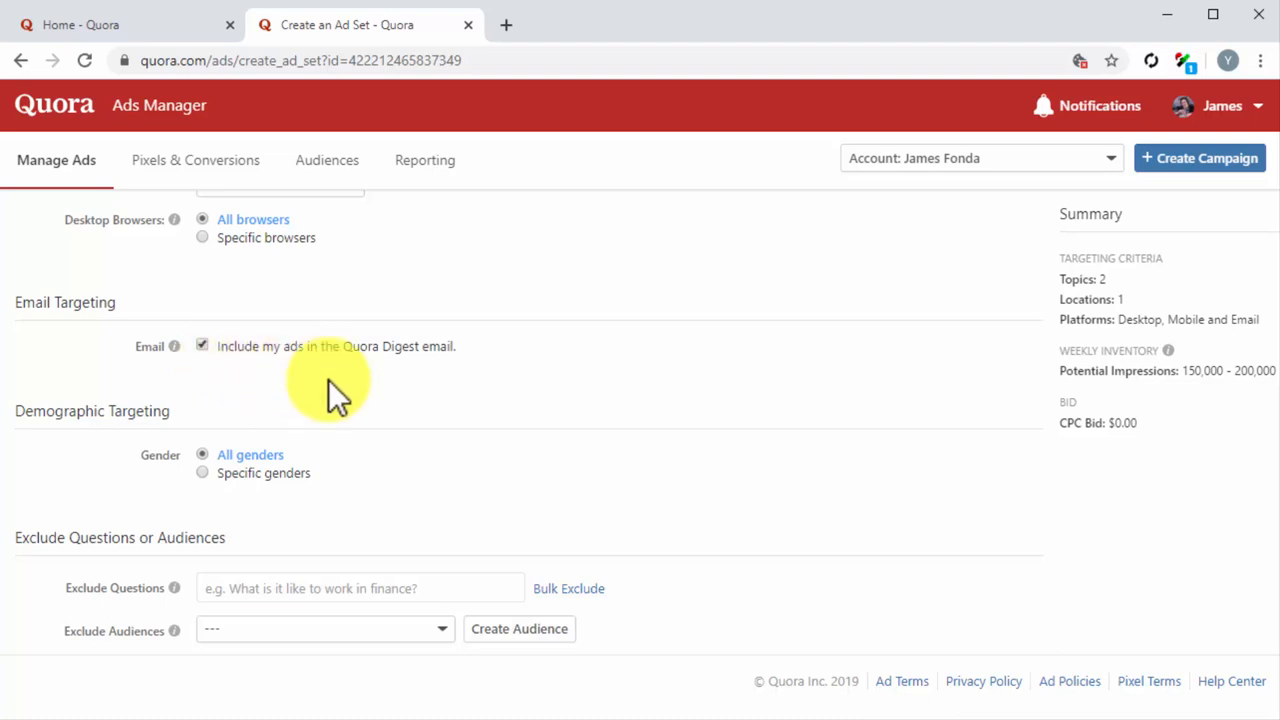
pyautogui.scroll(-3)
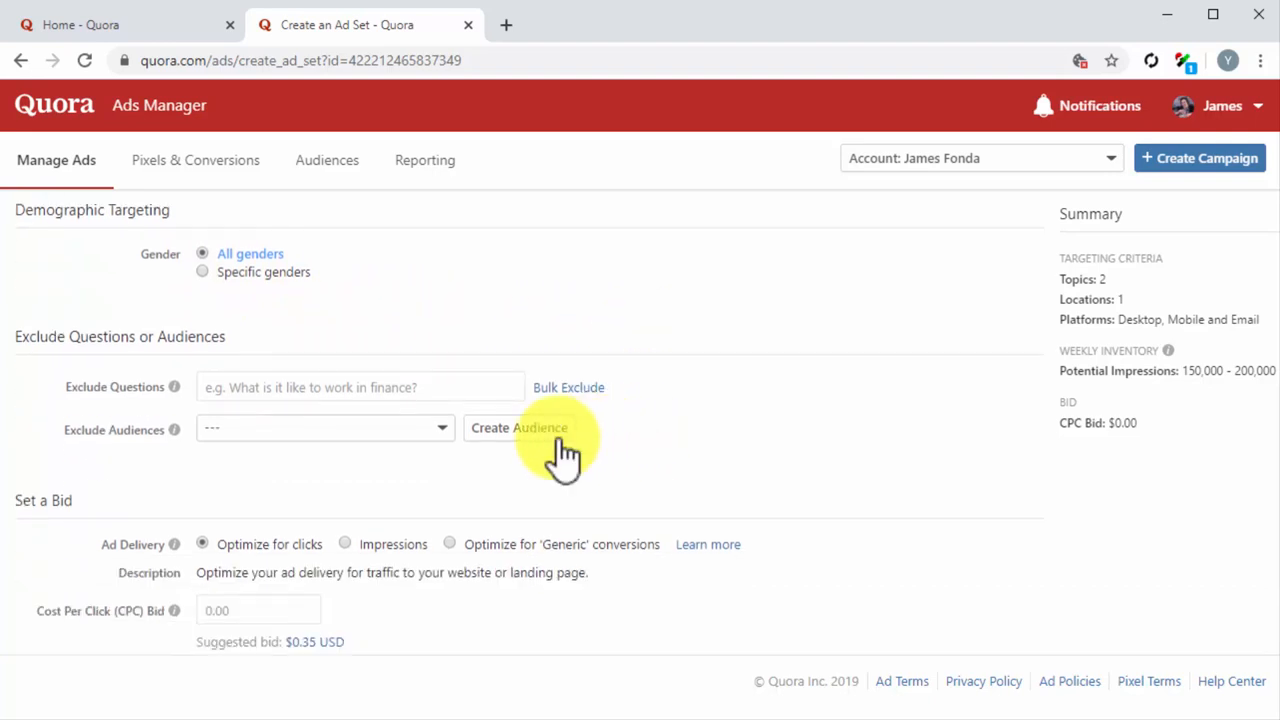
pyautogui.moveTo(400, 470)
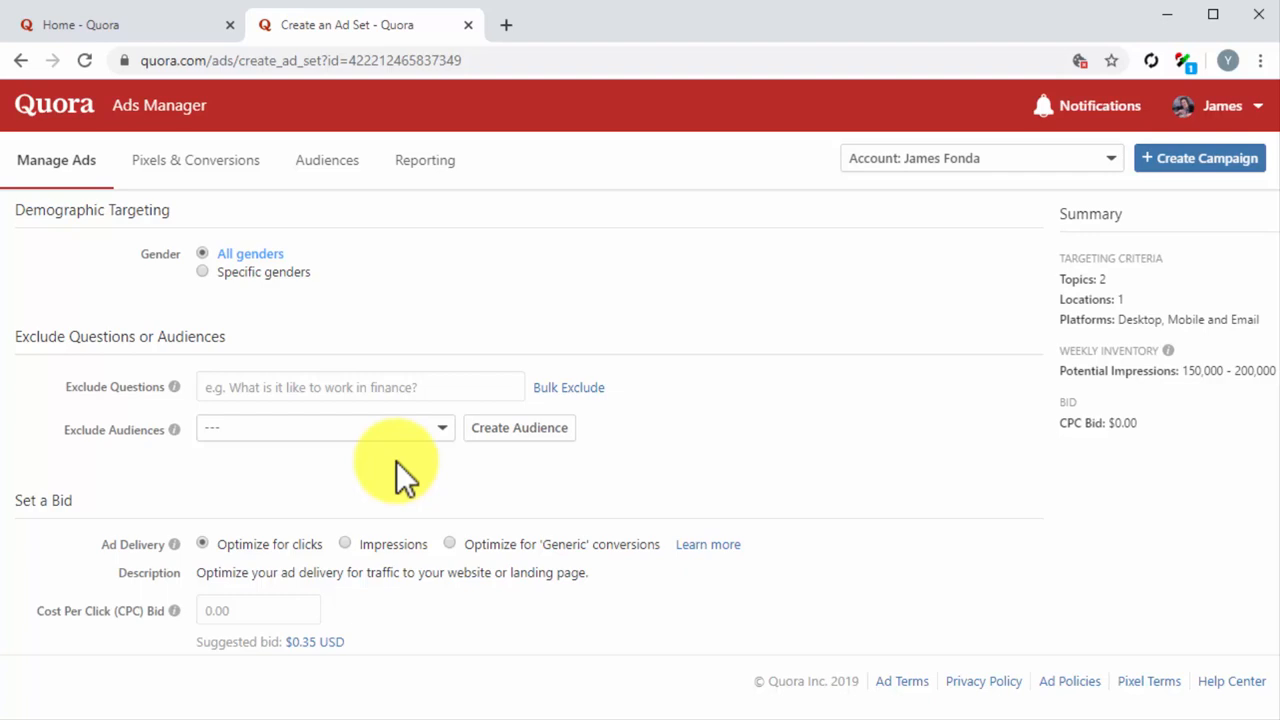
# Deliver the ad set for Impressions with a $9.41 CPM bid and continue to ad creation.
pyautogui.scroll(-3)
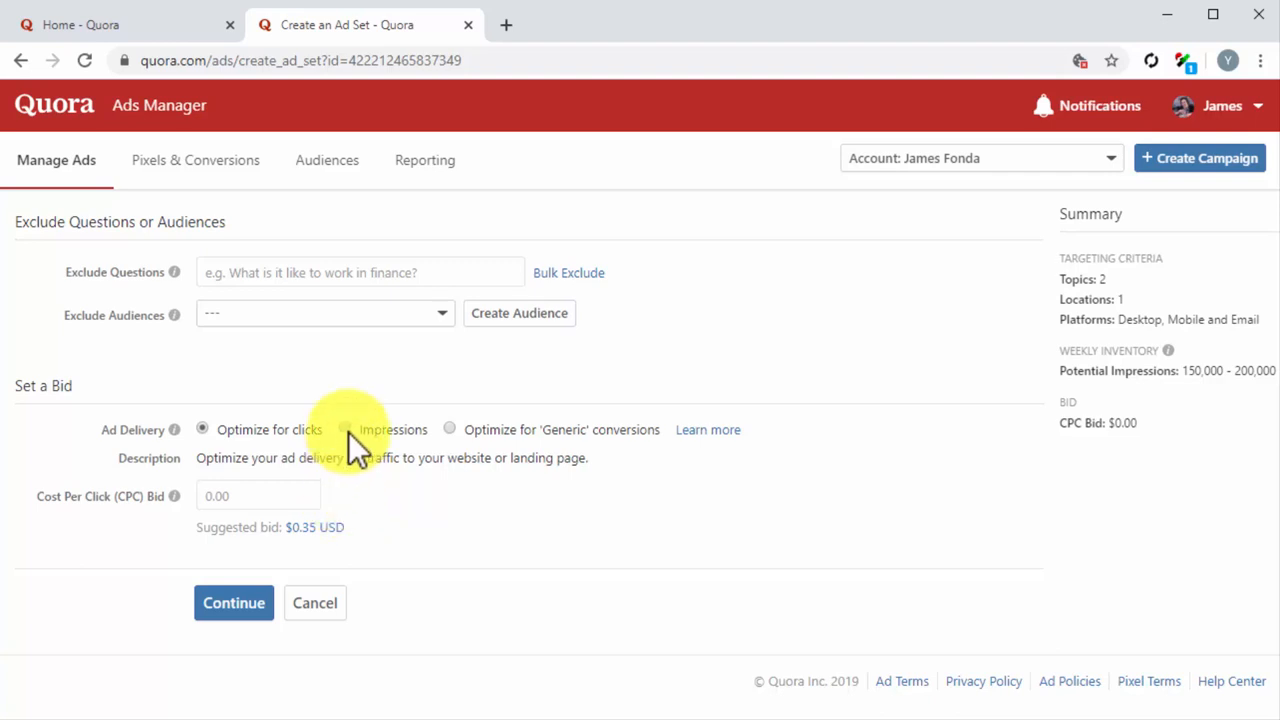
pyautogui.click(344, 428)
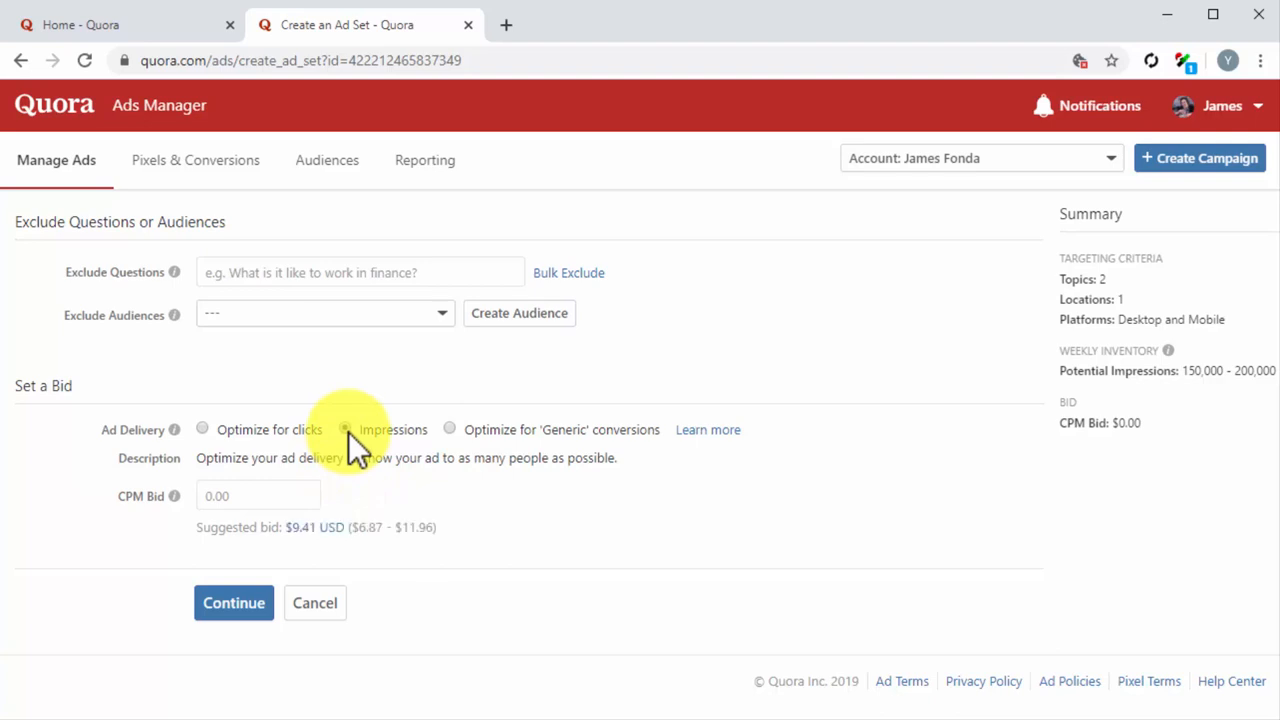
pyautogui.click(344, 428)
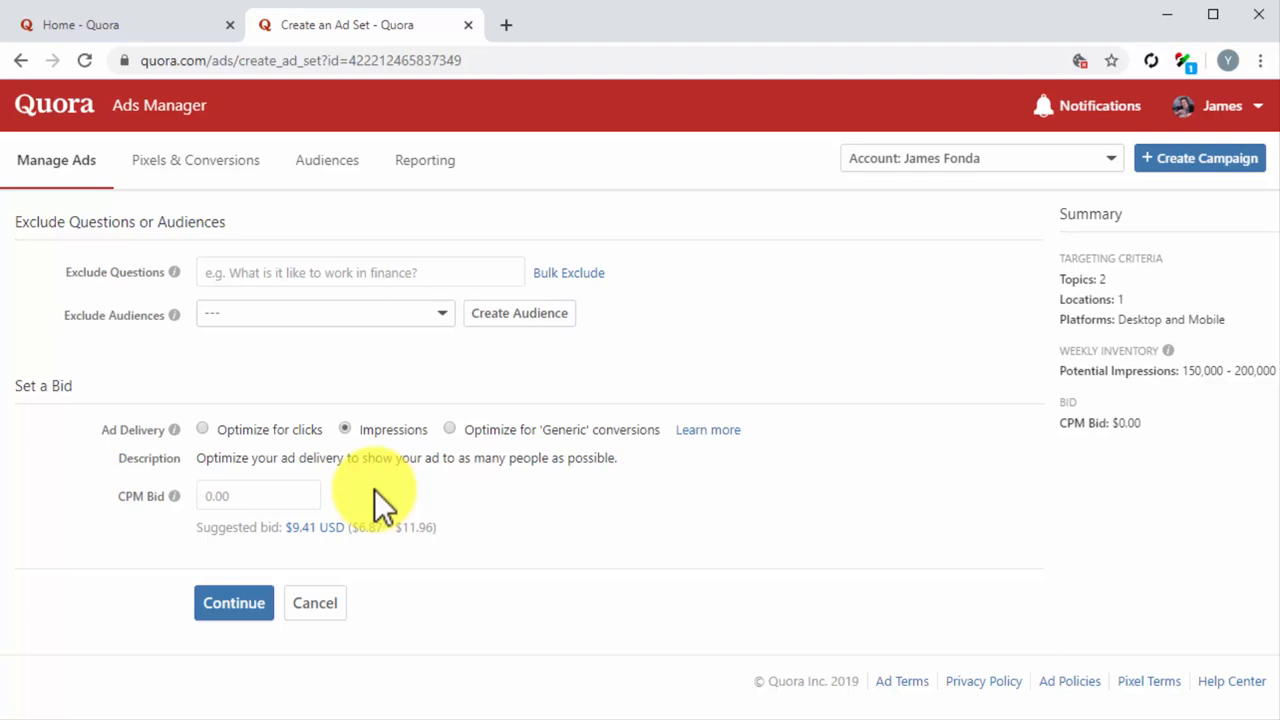
pyautogui.moveTo(336, 536)
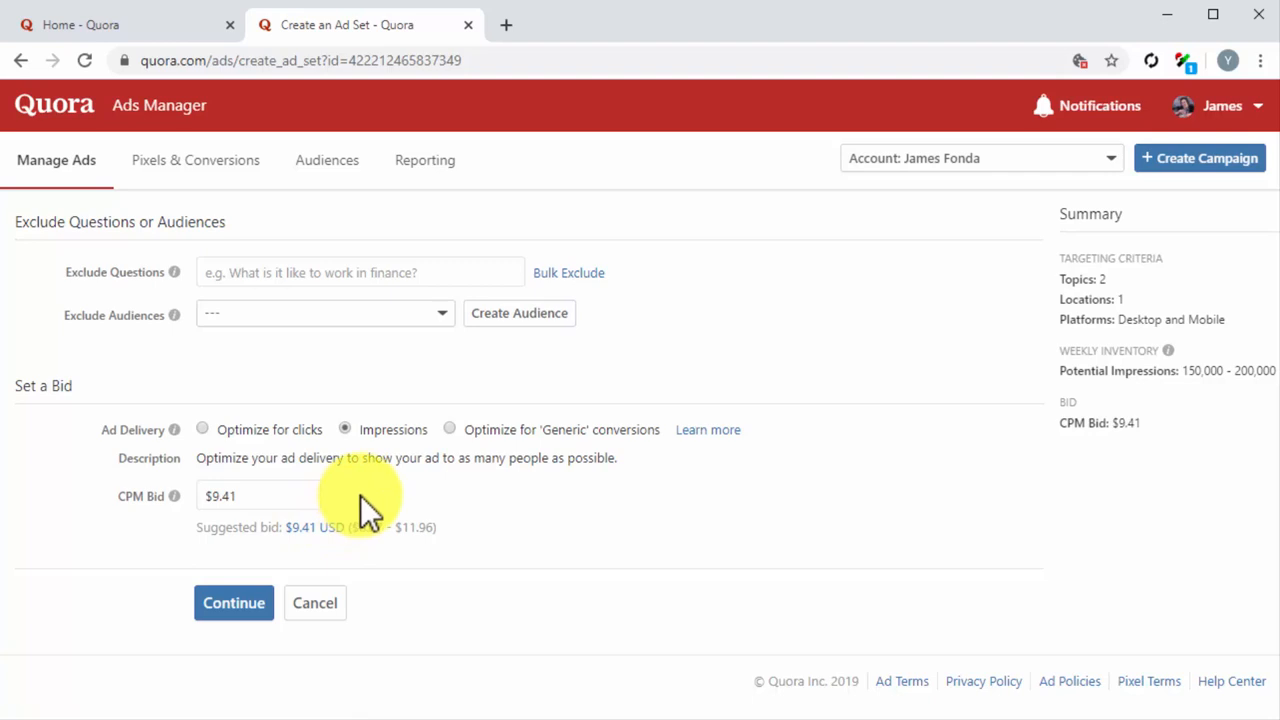
pyautogui.click(232, 602)
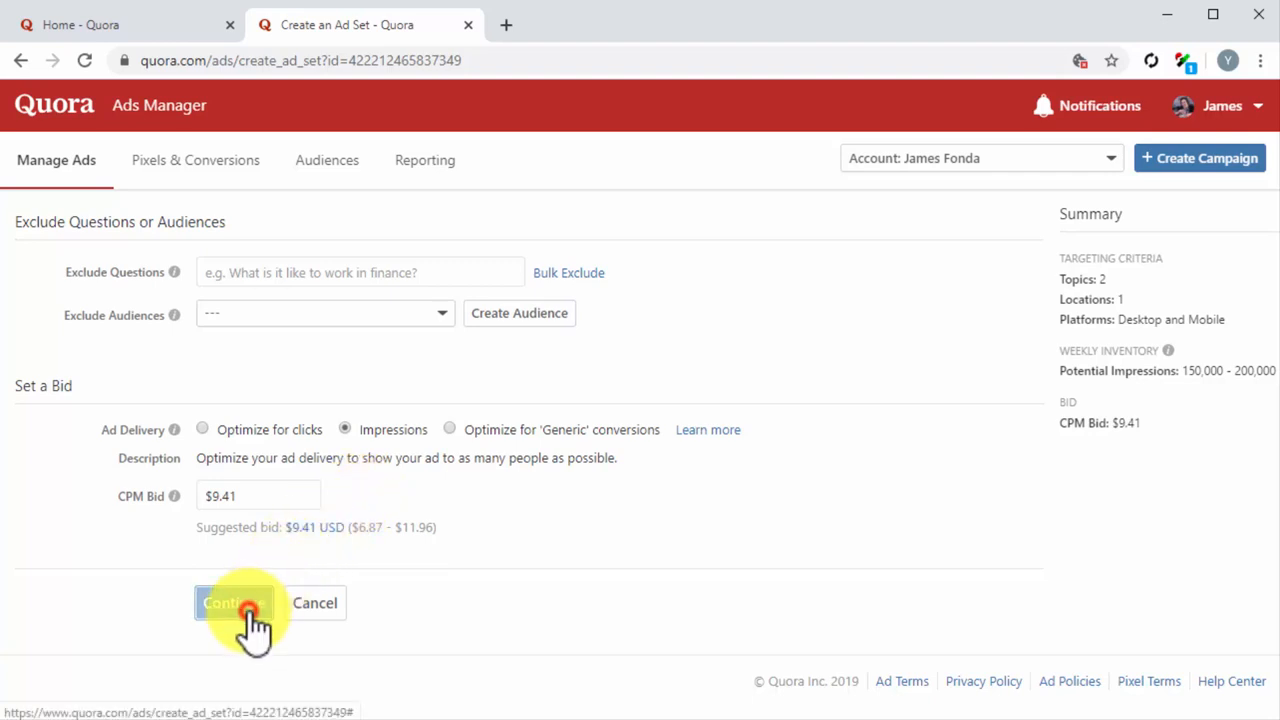
pyautogui.click(234, 604)
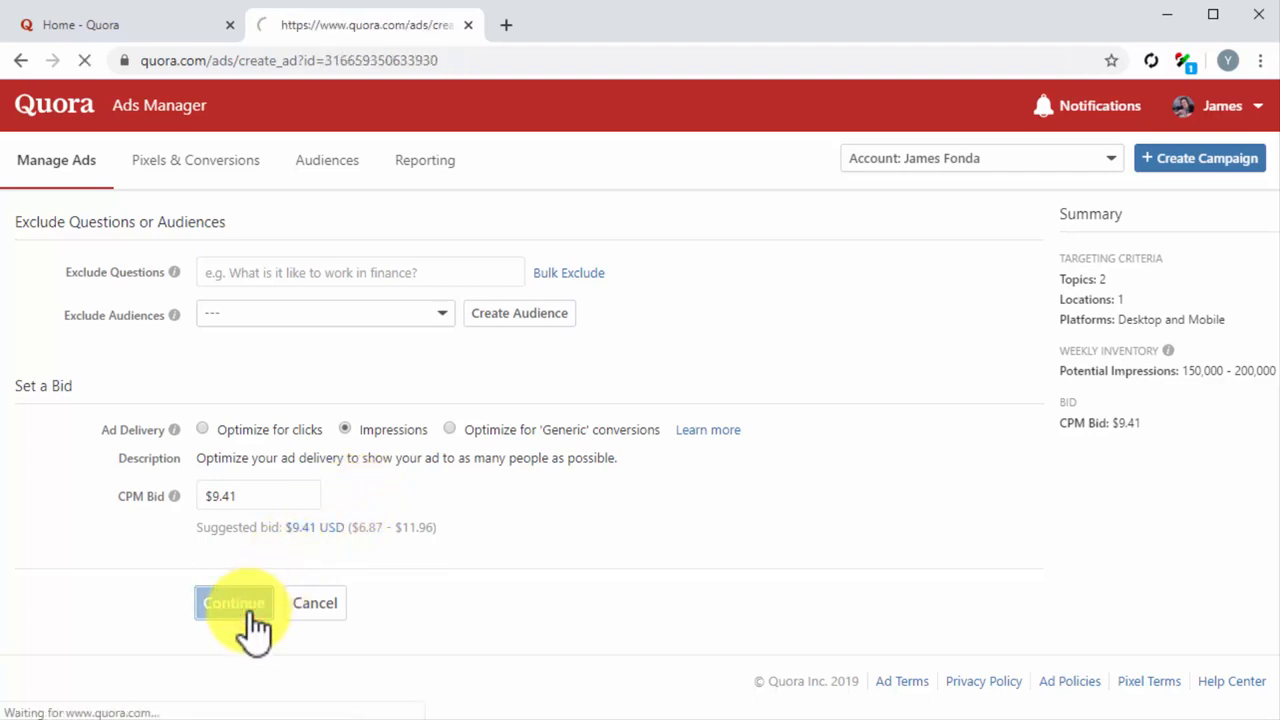
# Name the ad 'My New Quora Ad' and choose the Promote an Answer format.
pyautogui.click(234, 604)
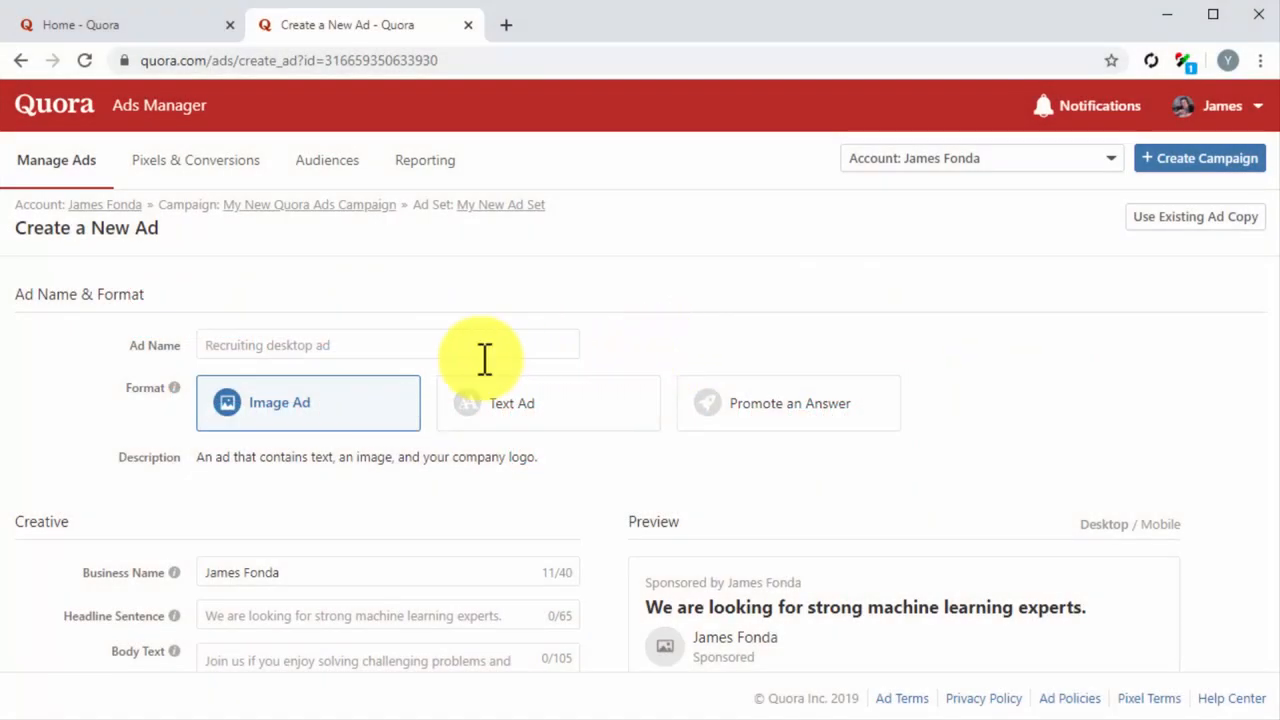
pyautogui.write('M')
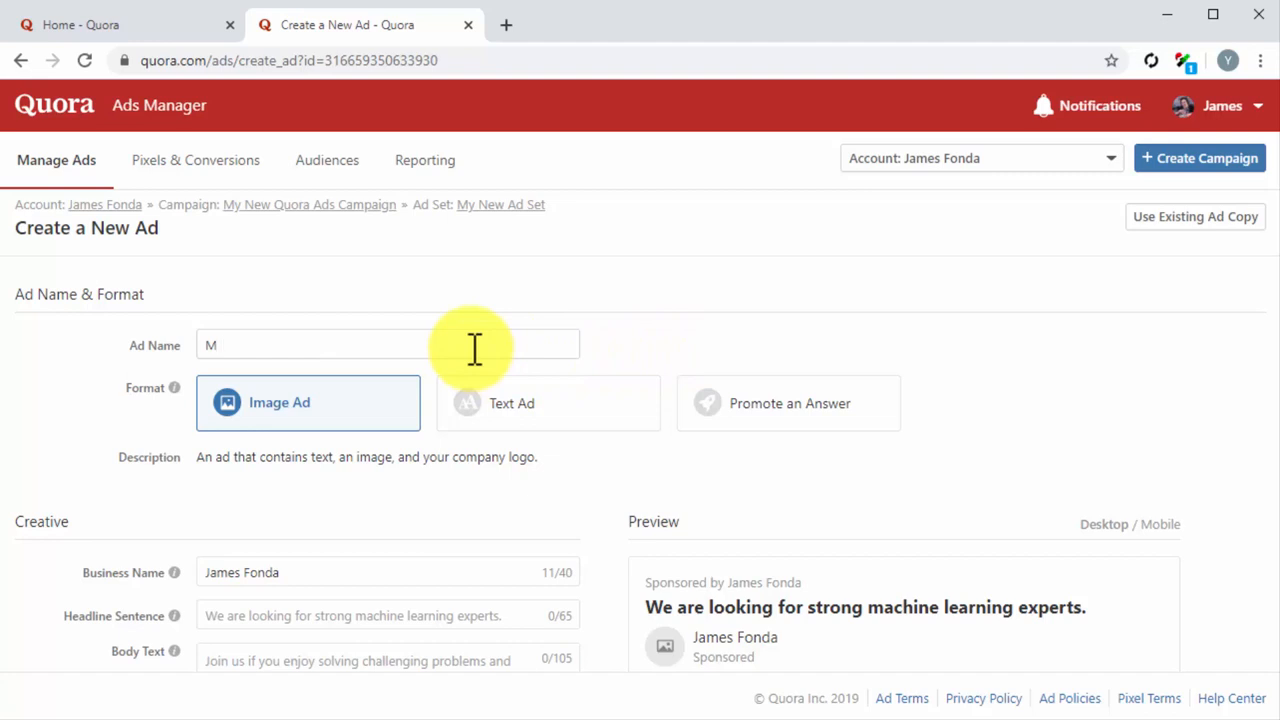
pyautogui.write('y New Quora Ad')
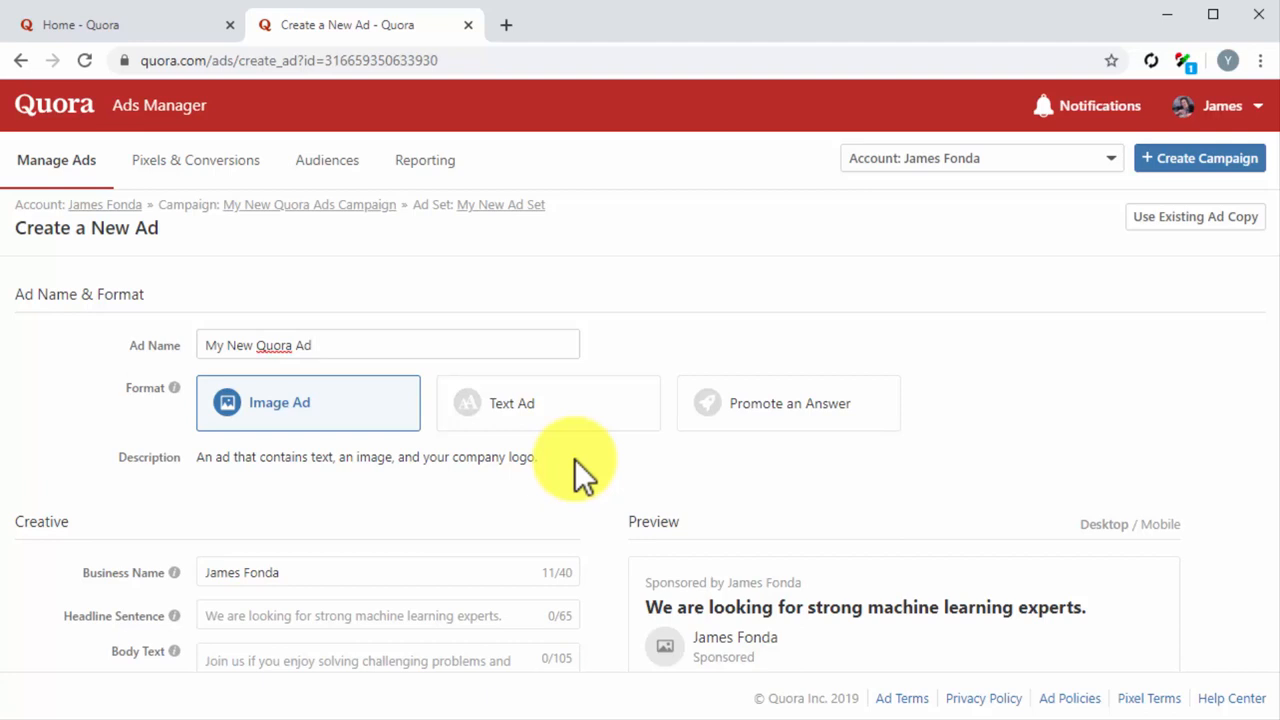
pyautogui.moveTo(728, 466)
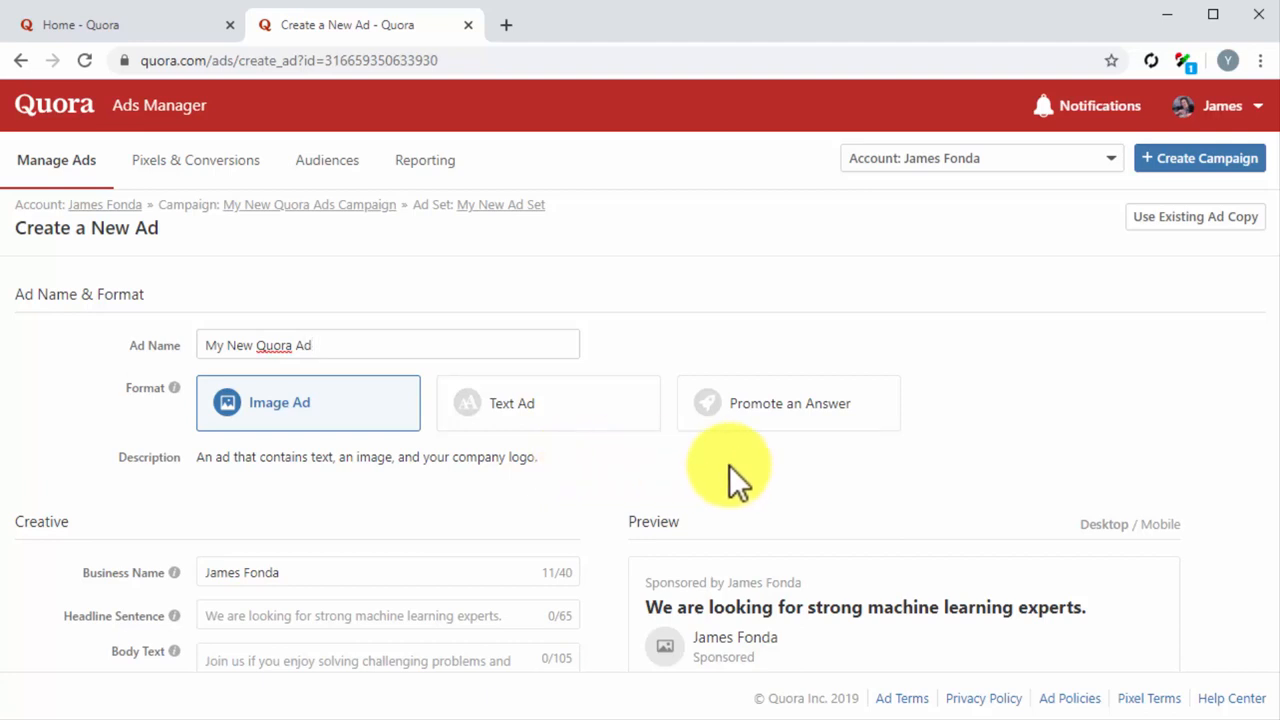
pyautogui.click(788, 402)
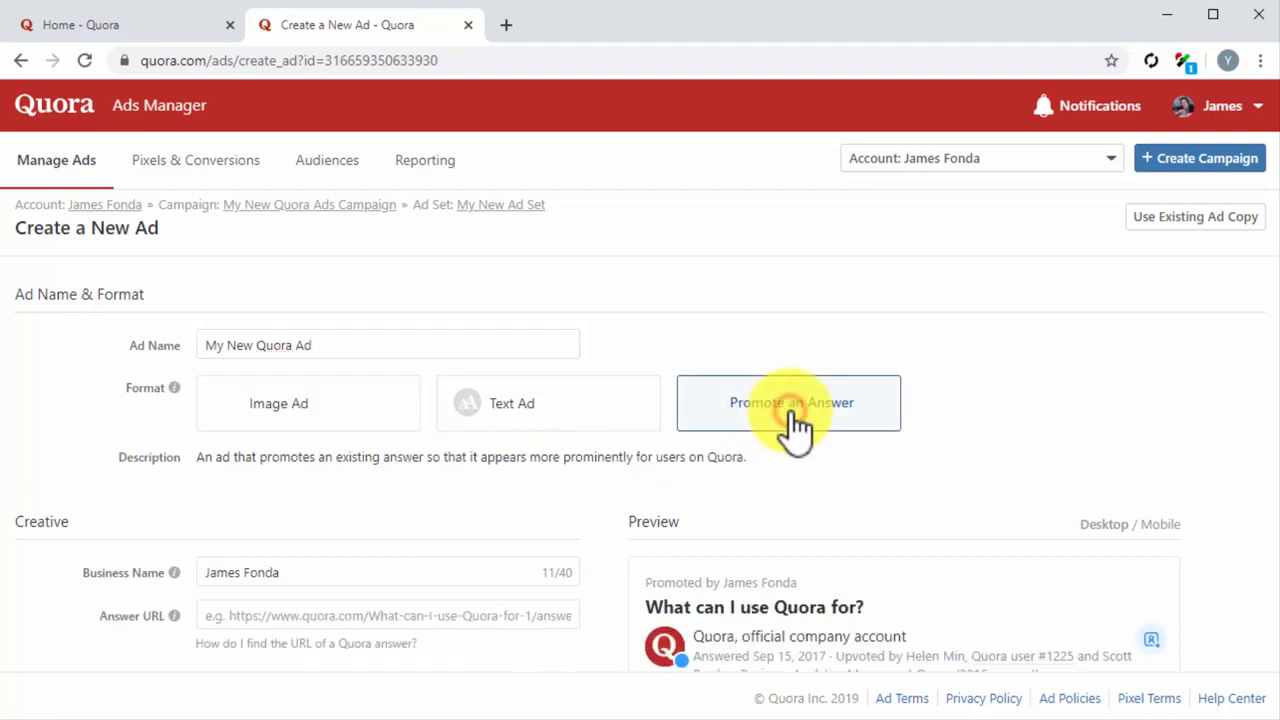
pyautogui.click(788, 402)
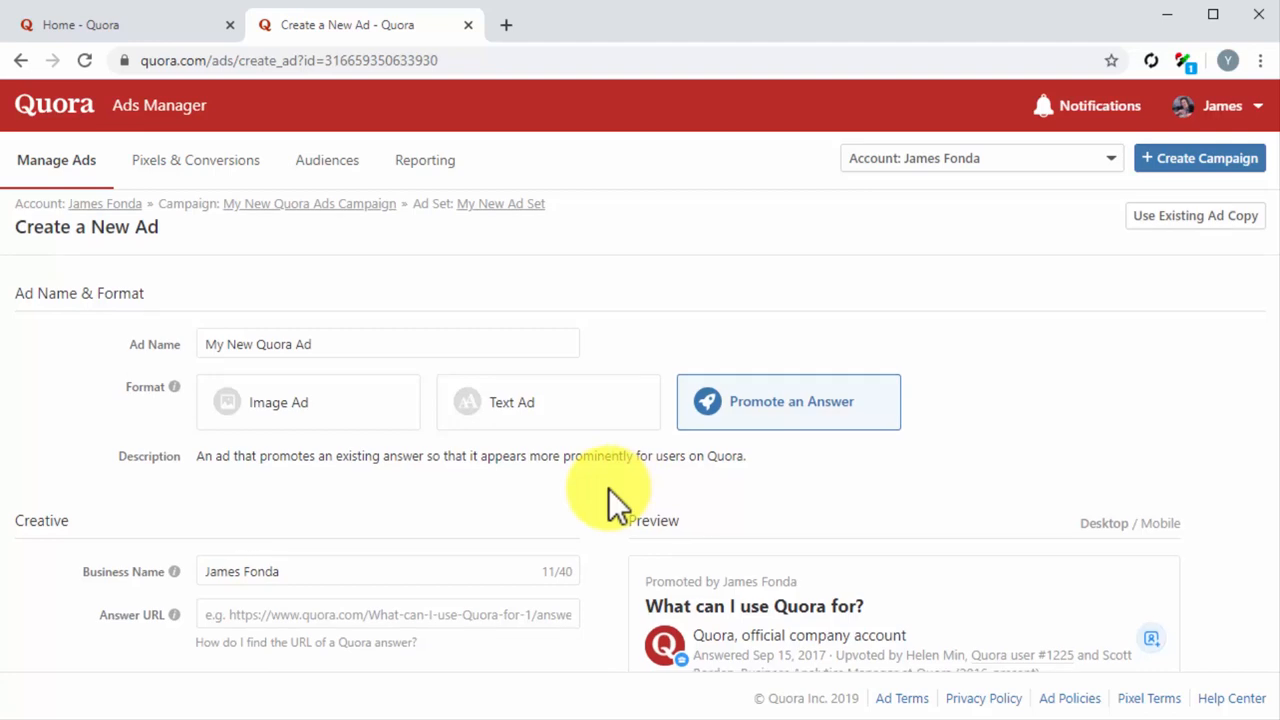
# Set business name 'Diabetes Care Made Easy', paste the diabetes answer URL, and submit the ad.
pyautogui.scroll(-3)
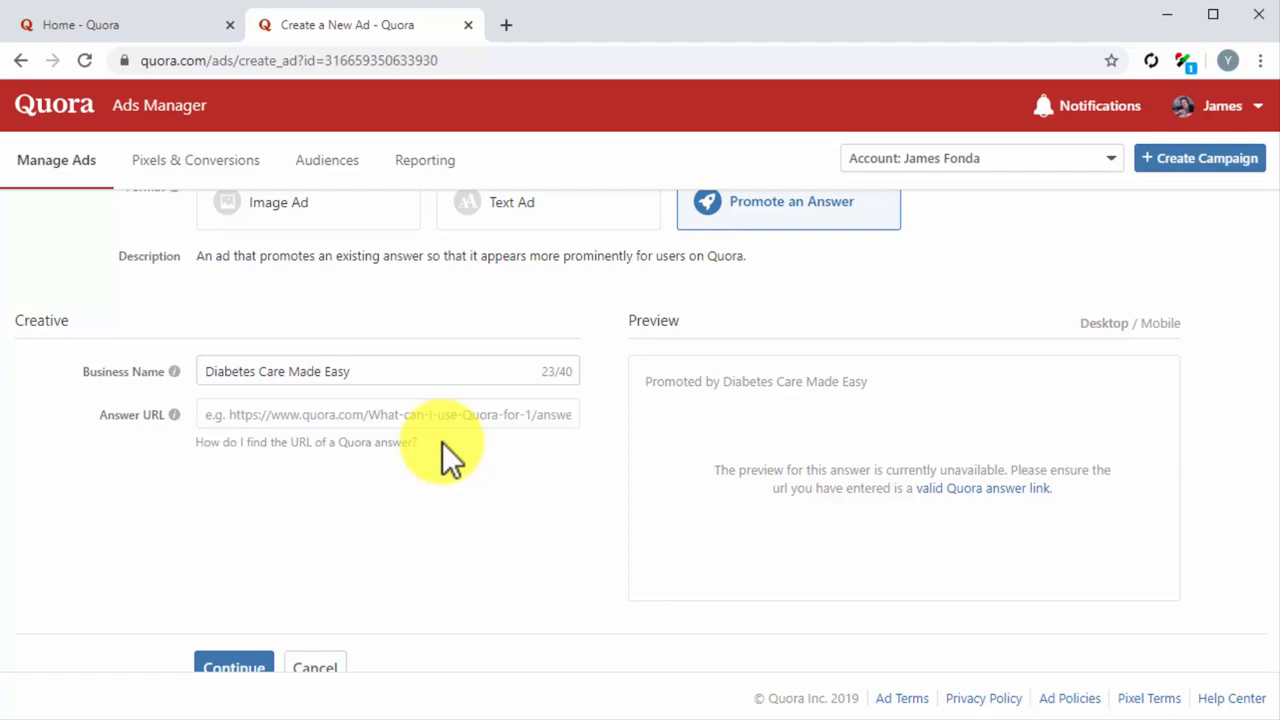
pyautogui.click(120, 24)
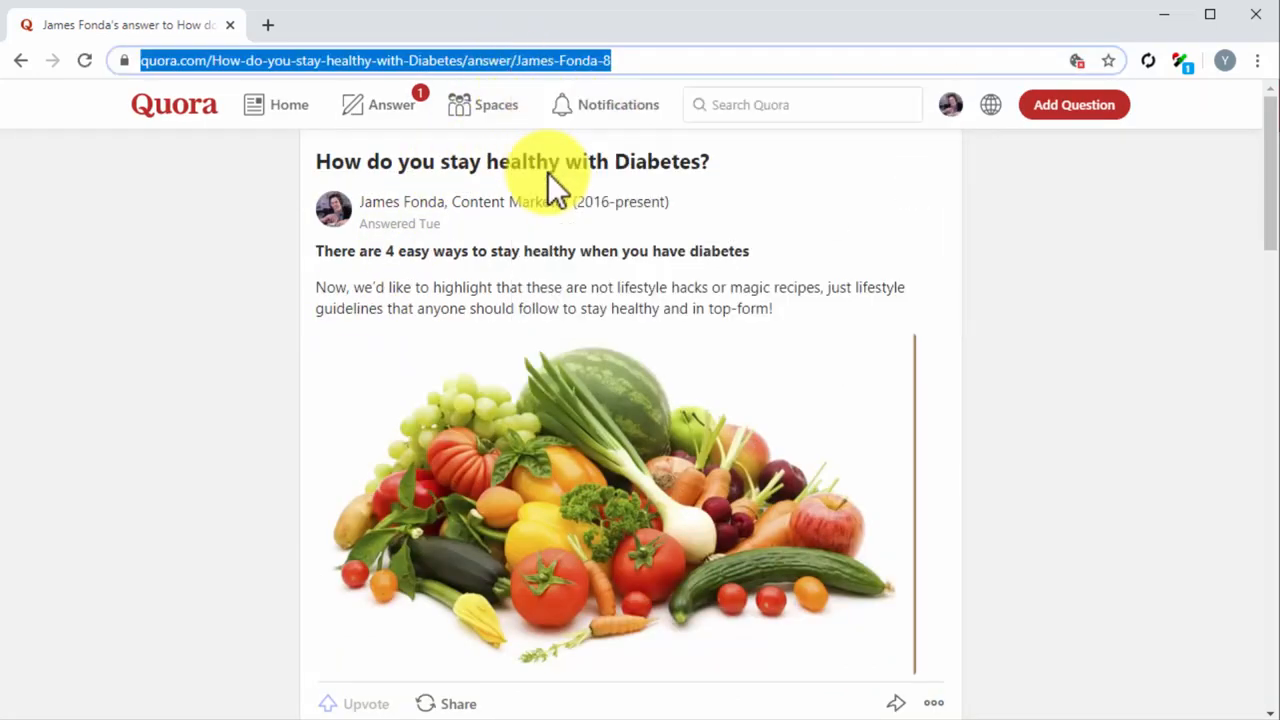
pyautogui.moveTo(490, 220)
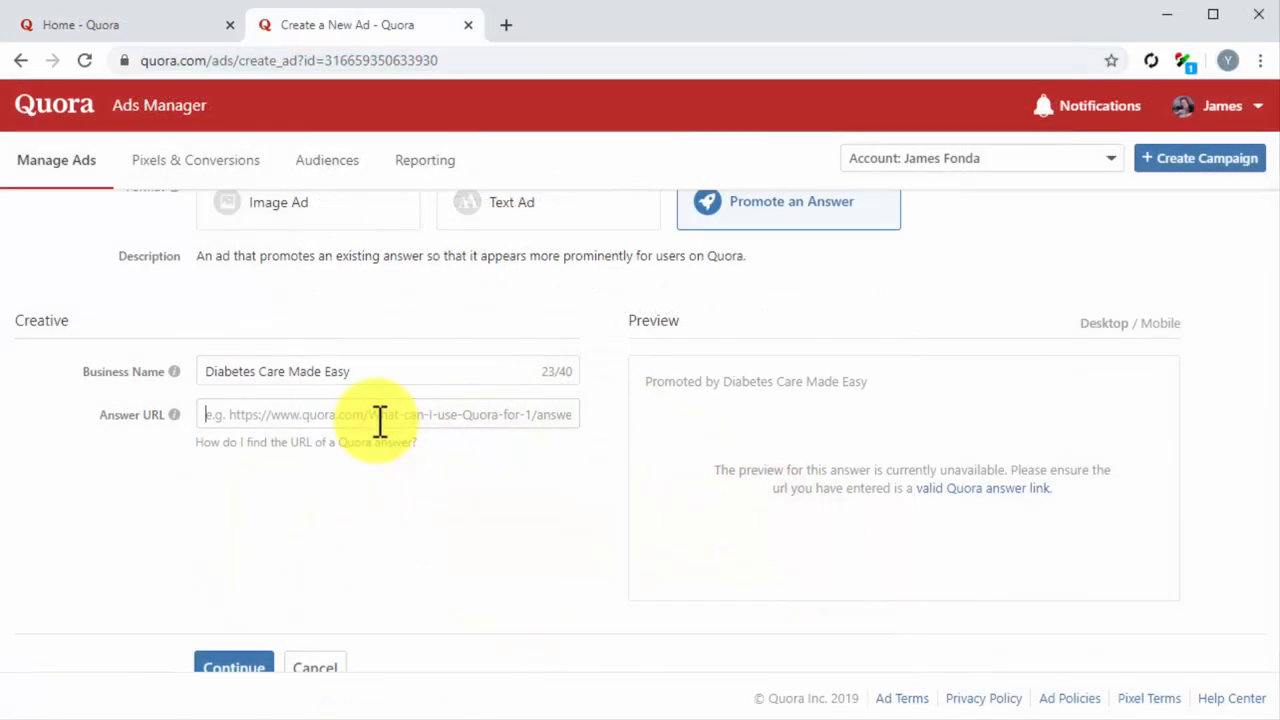
pyautogui.write('how-do-you-stay-healthy-with-Diabetes/answer/James-Fonda-8')
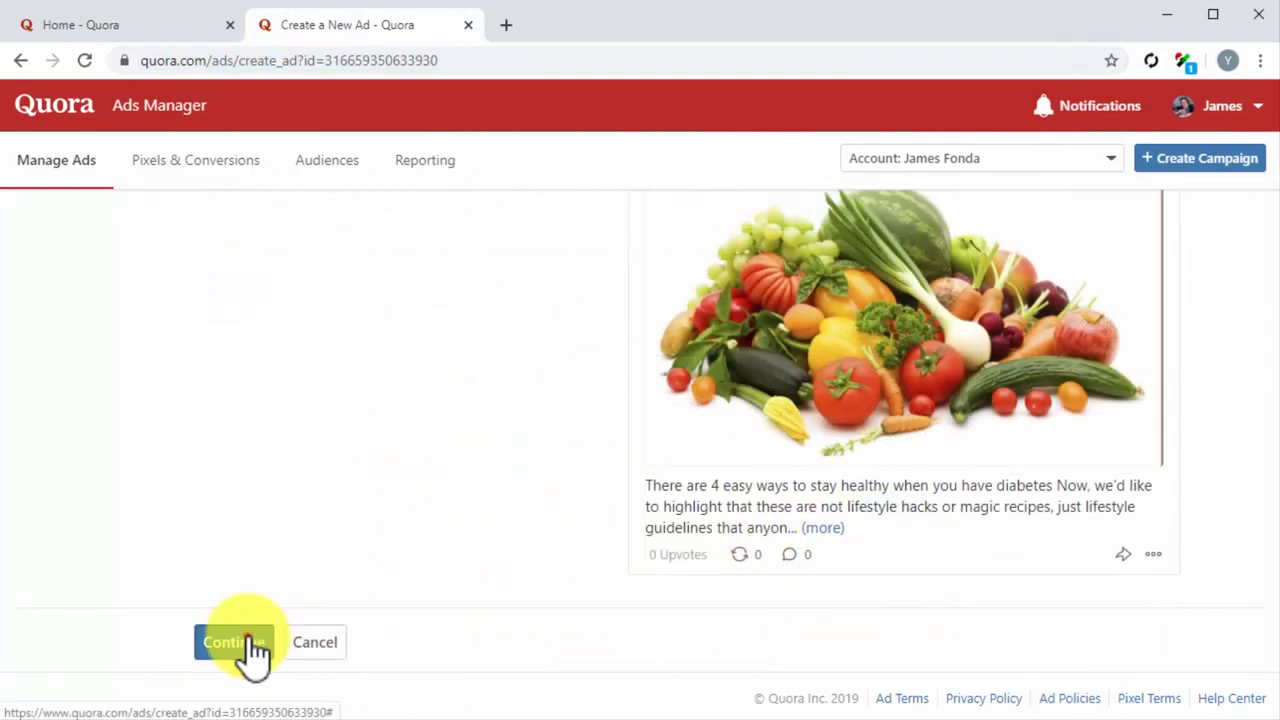
pyautogui.click(234, 642)
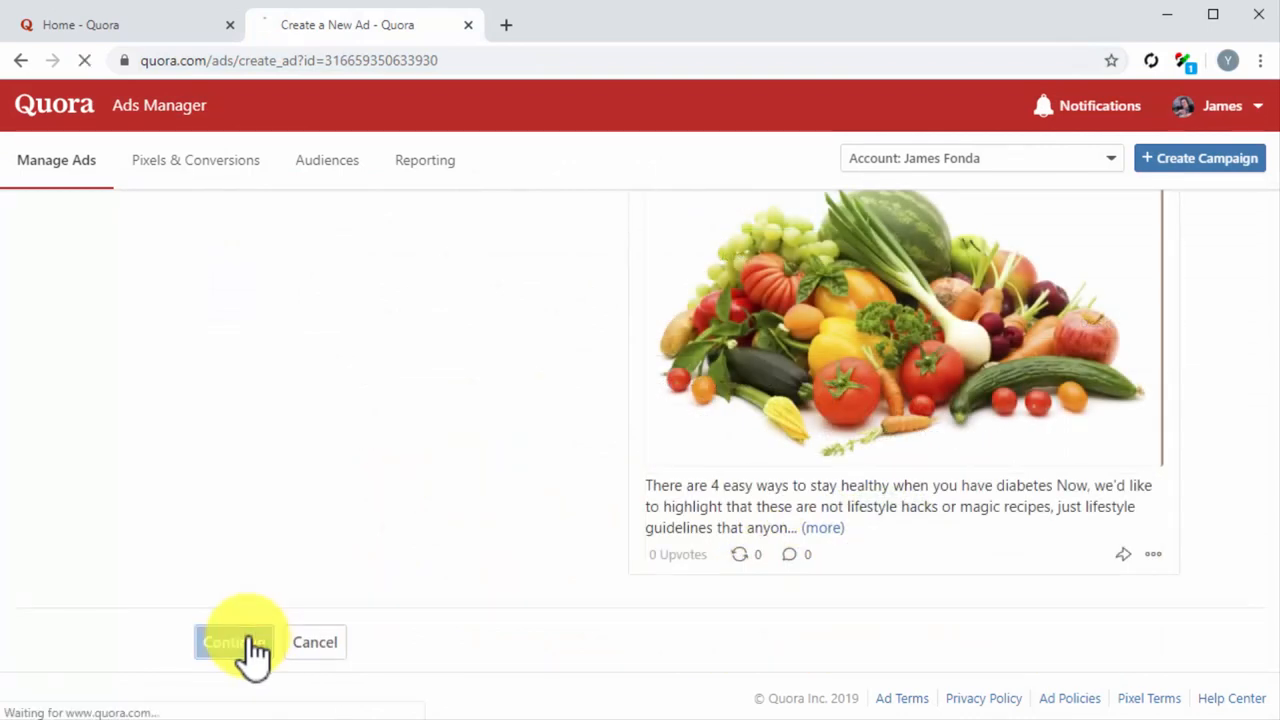
# Continue to the campaign's ad review page listing My New Quora Ad awaiting payment.
pyautogui.click(236, 642)
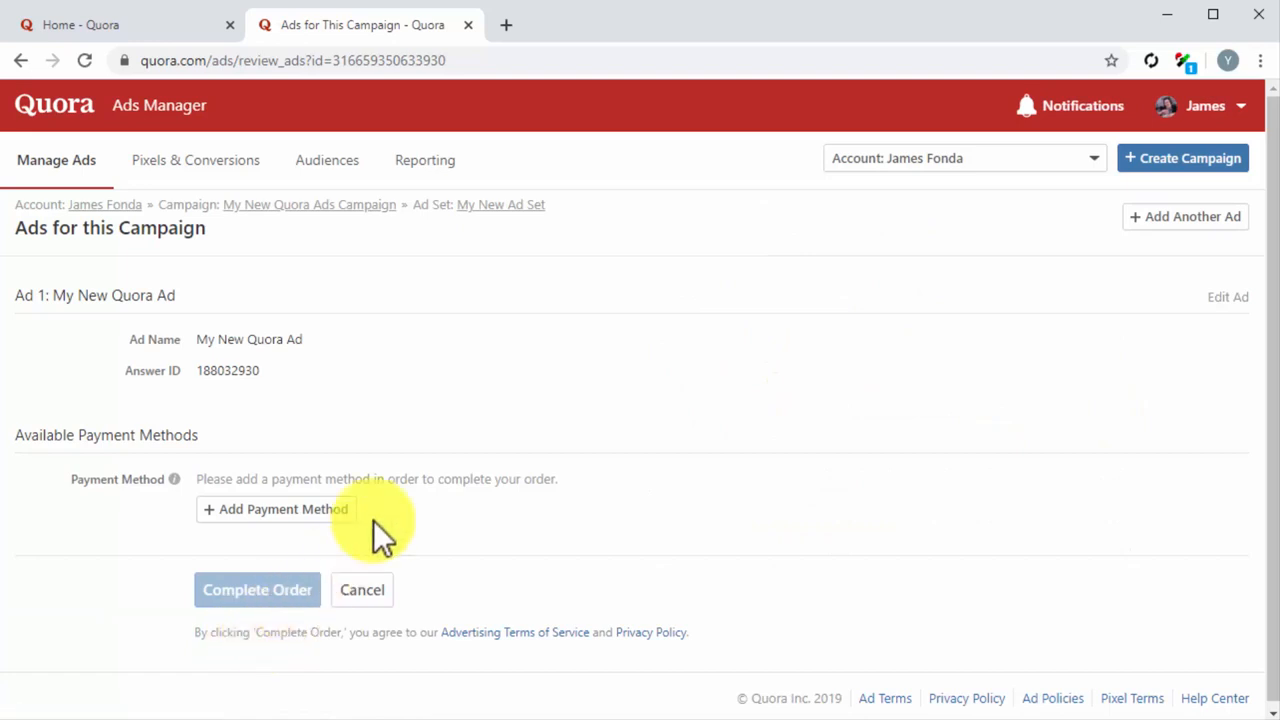
pyautogui.moveTo(504, 396)
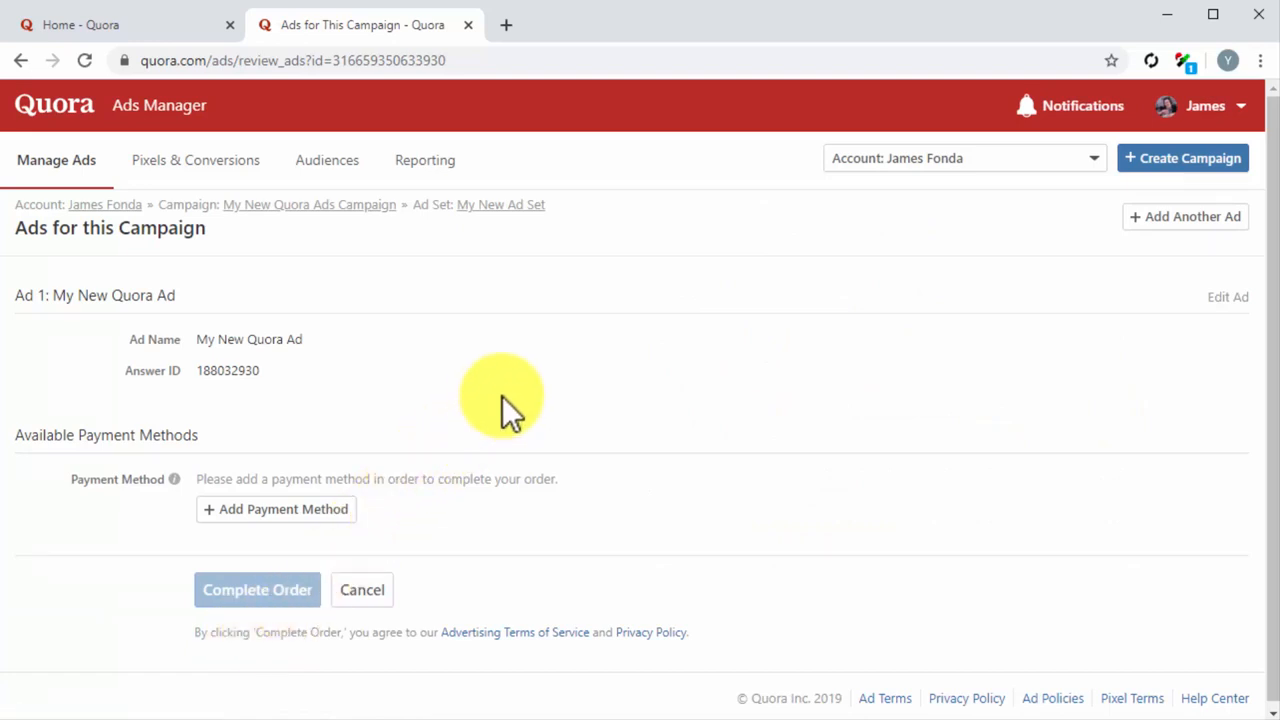
pyautogui.moveTo(330, 584)
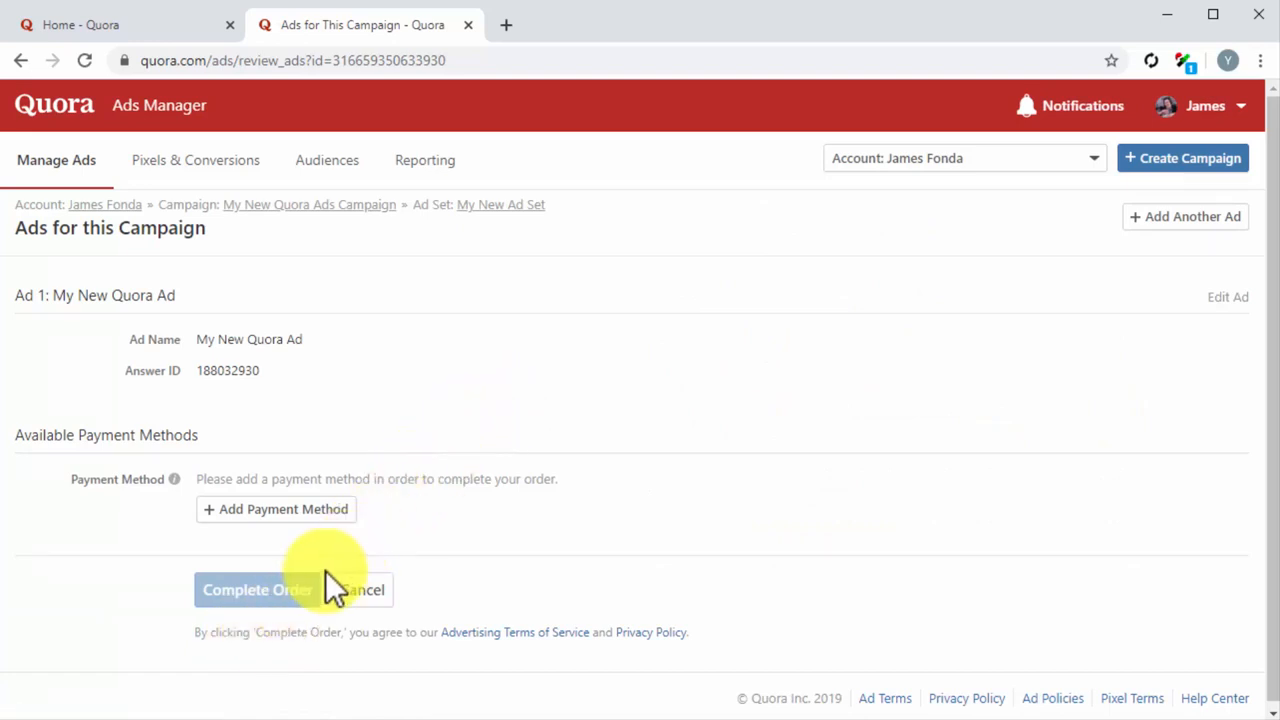